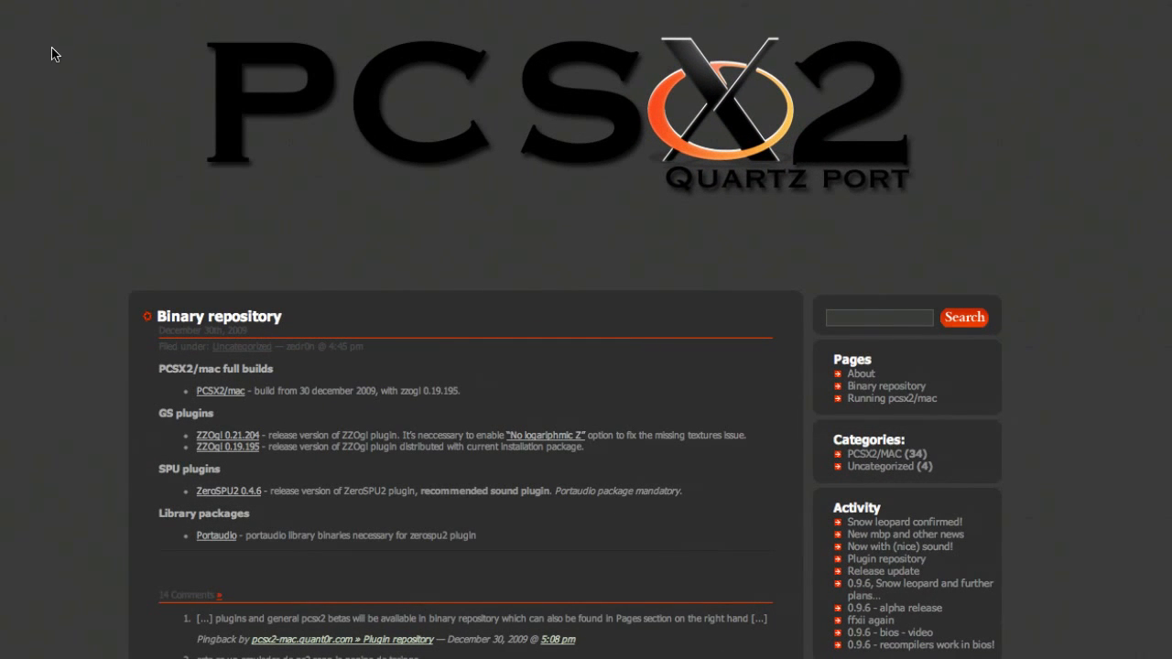
mouse_move(350, 138)
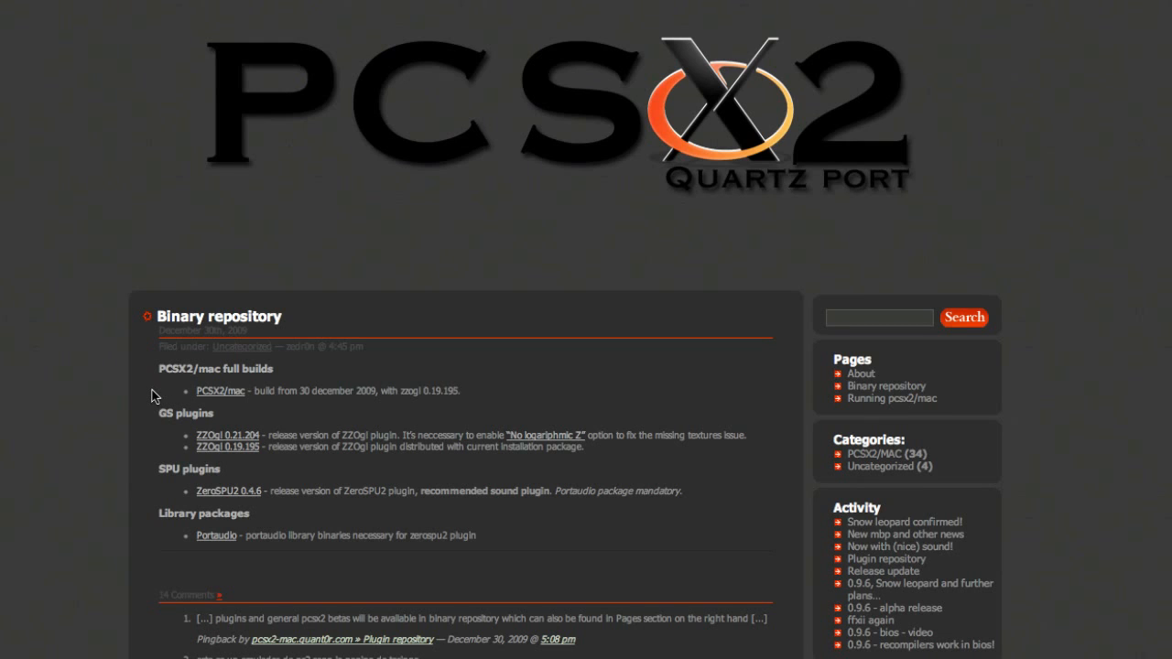
mouse_move(236, 384)
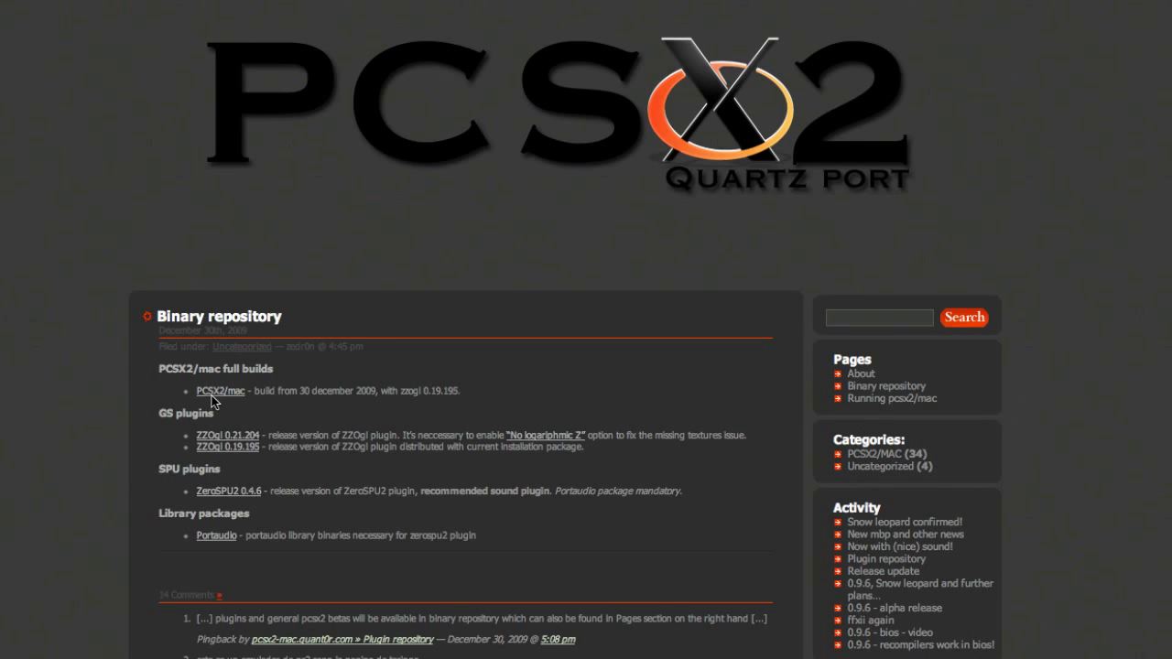
mouse_move(225, 408)
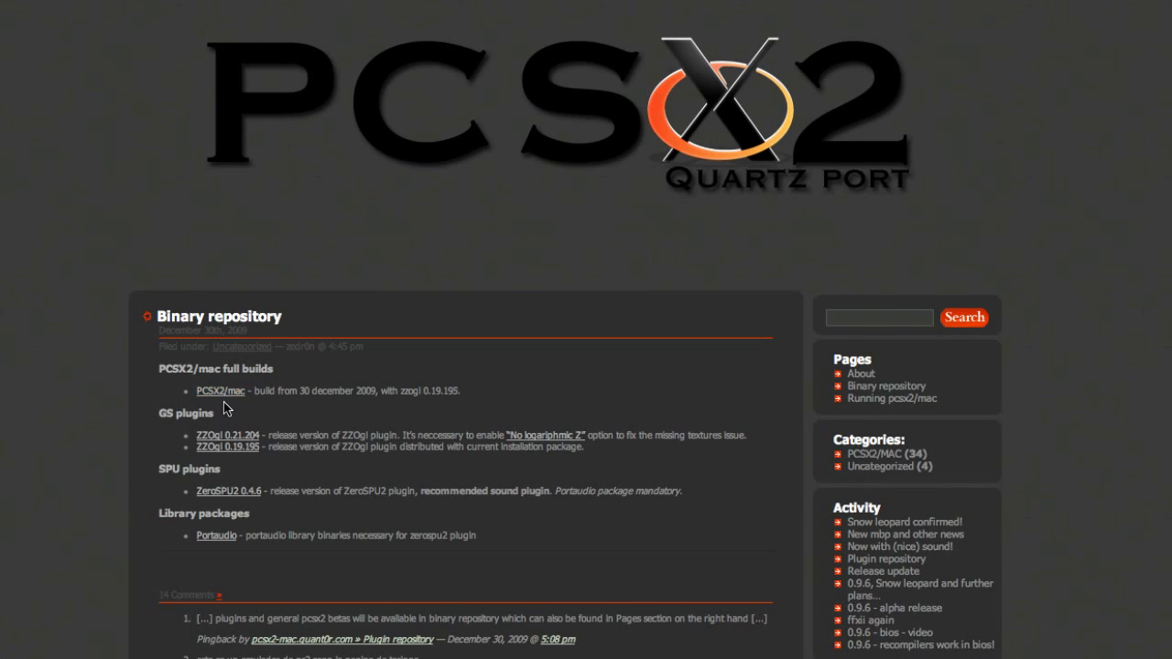
mouse_move(259, 406)
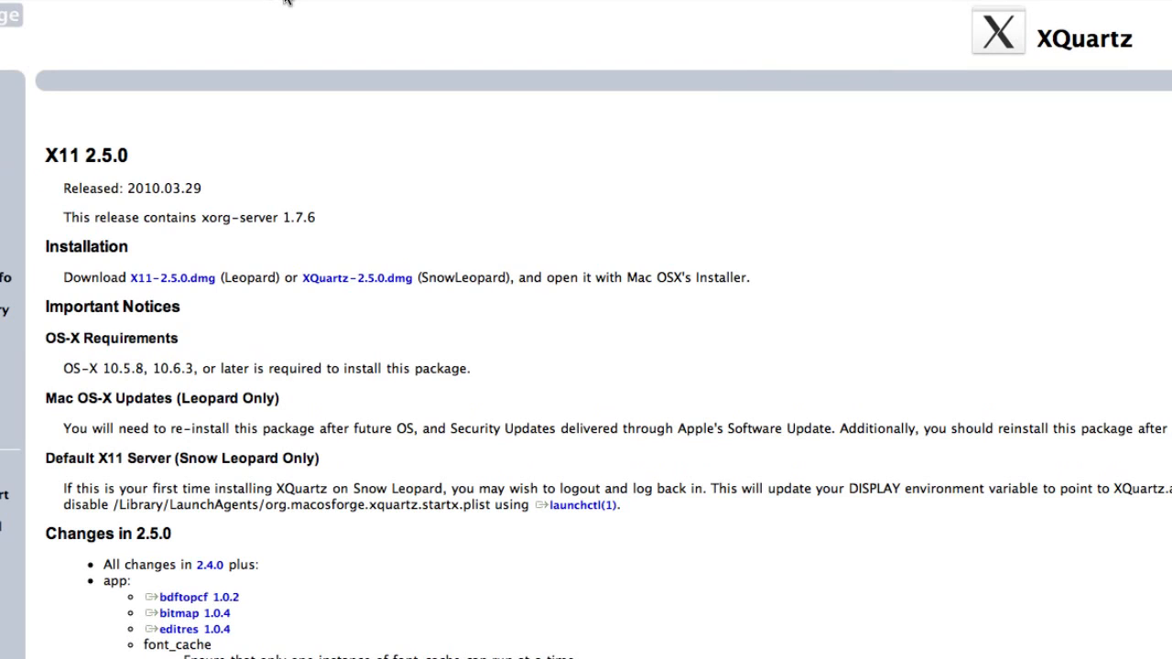
mouse_move(288, 74)
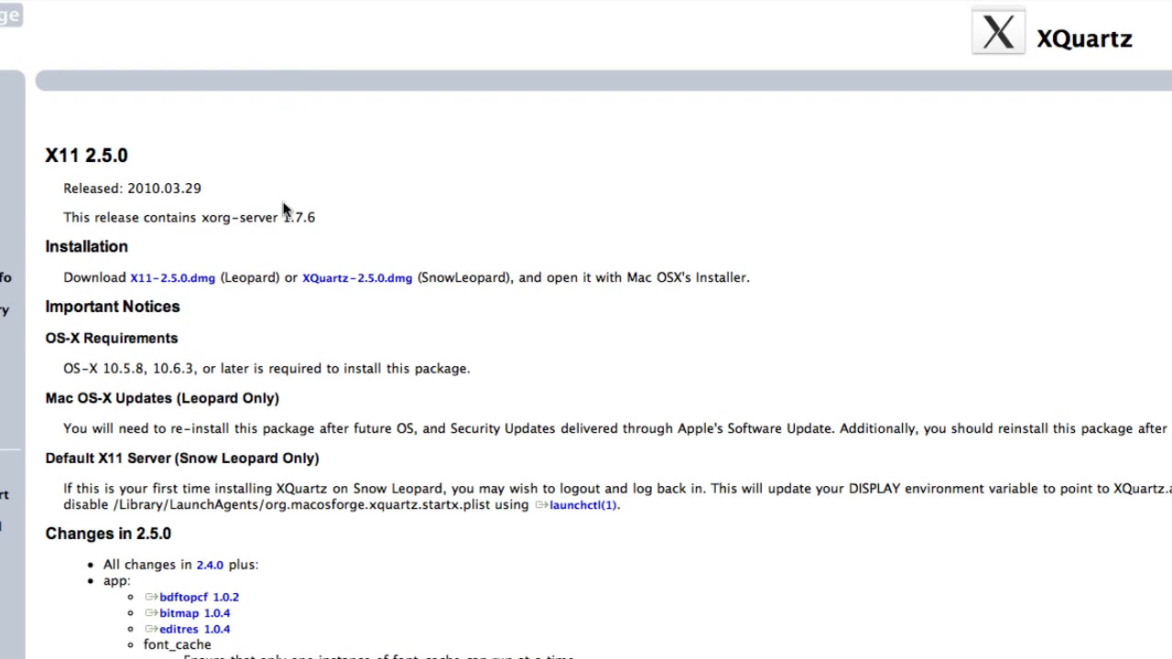
mouse_move(161, 275)
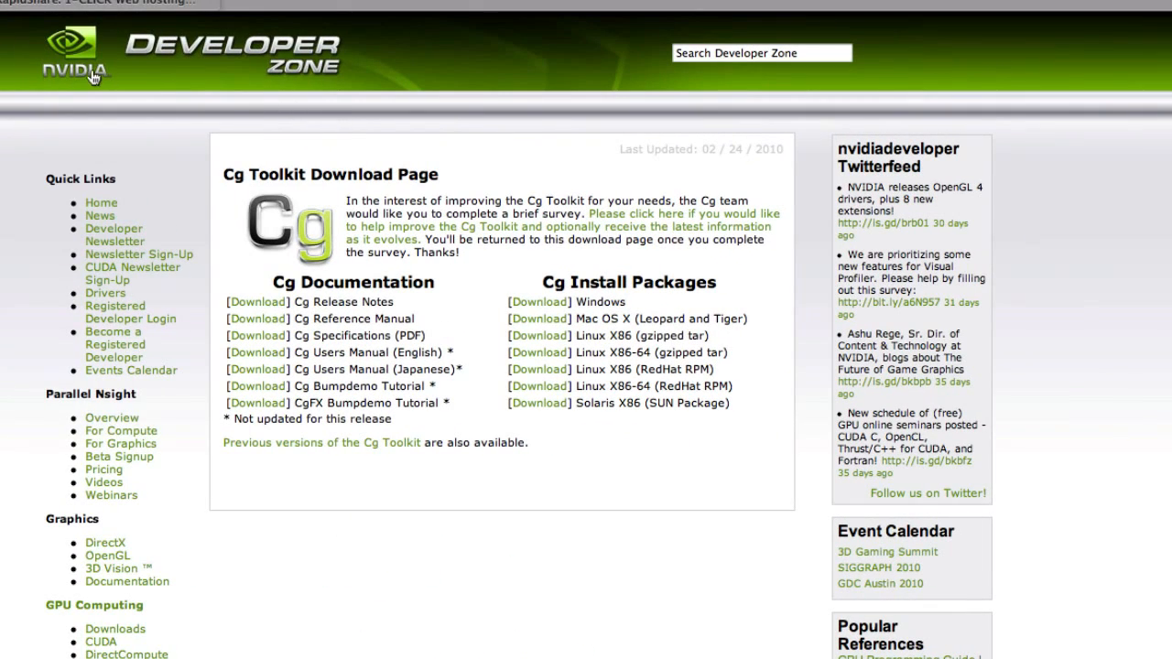
mouse_move(589, 246)
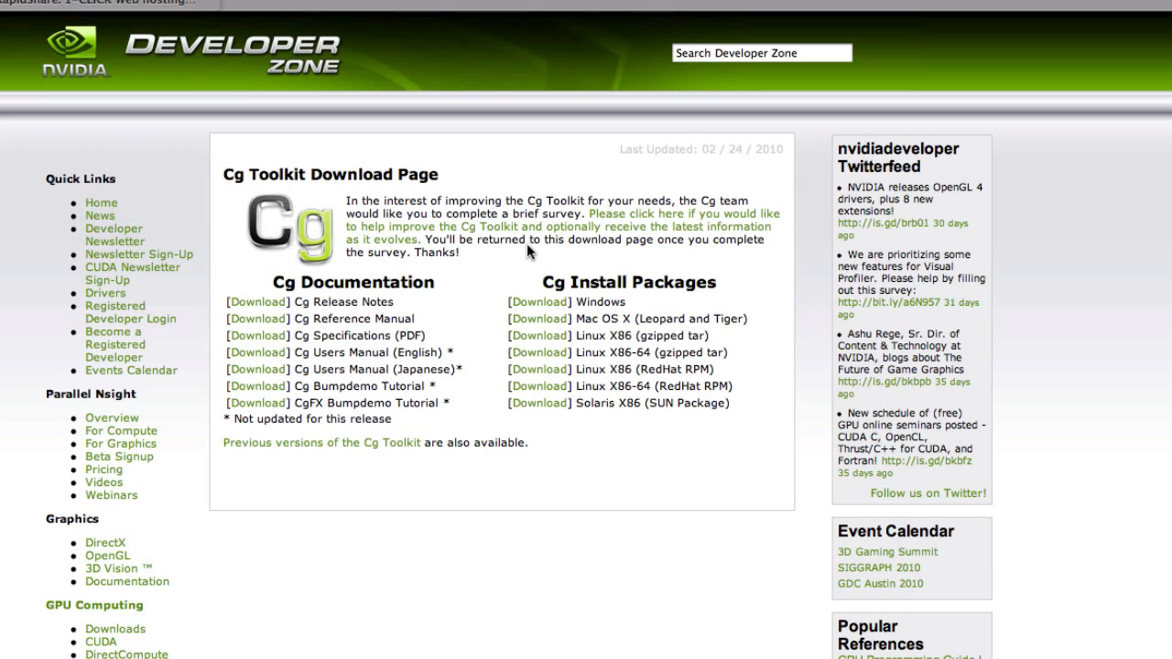
mouse_move(540, 336)
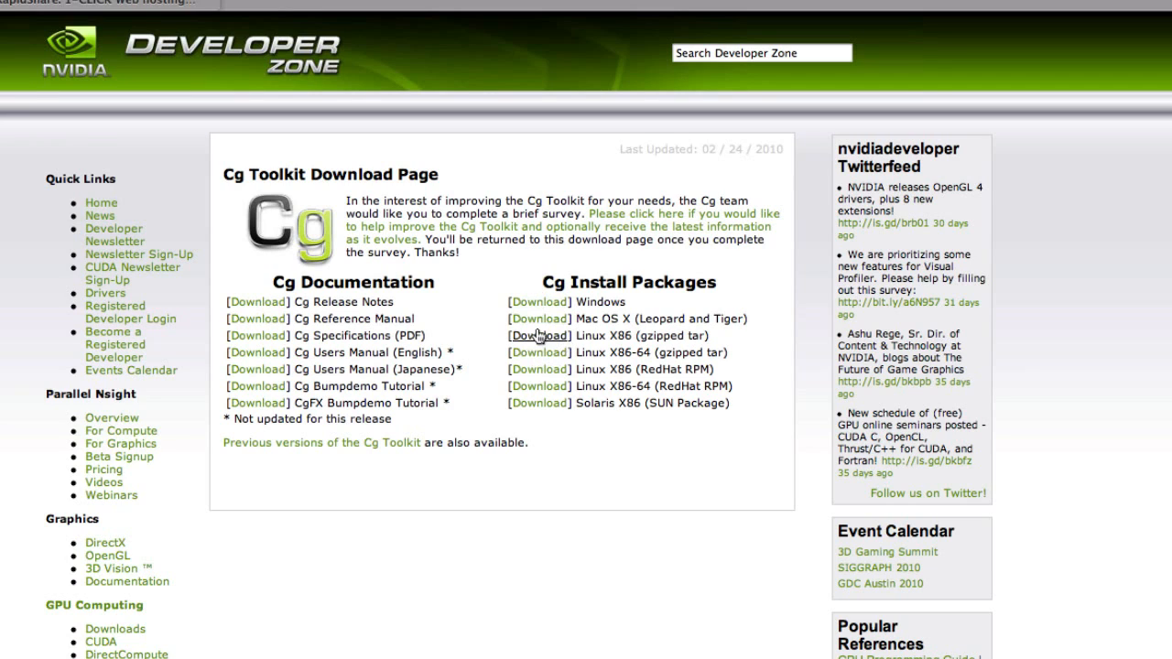
mouse_move(566, 328)
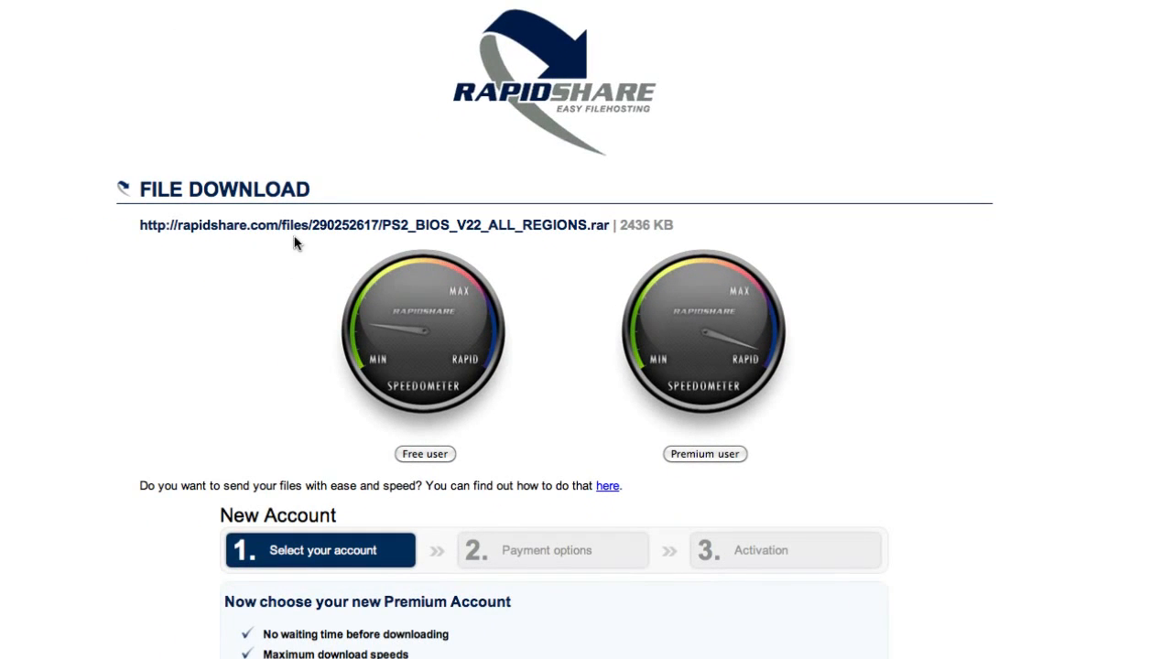
mouse_move(453, 202)
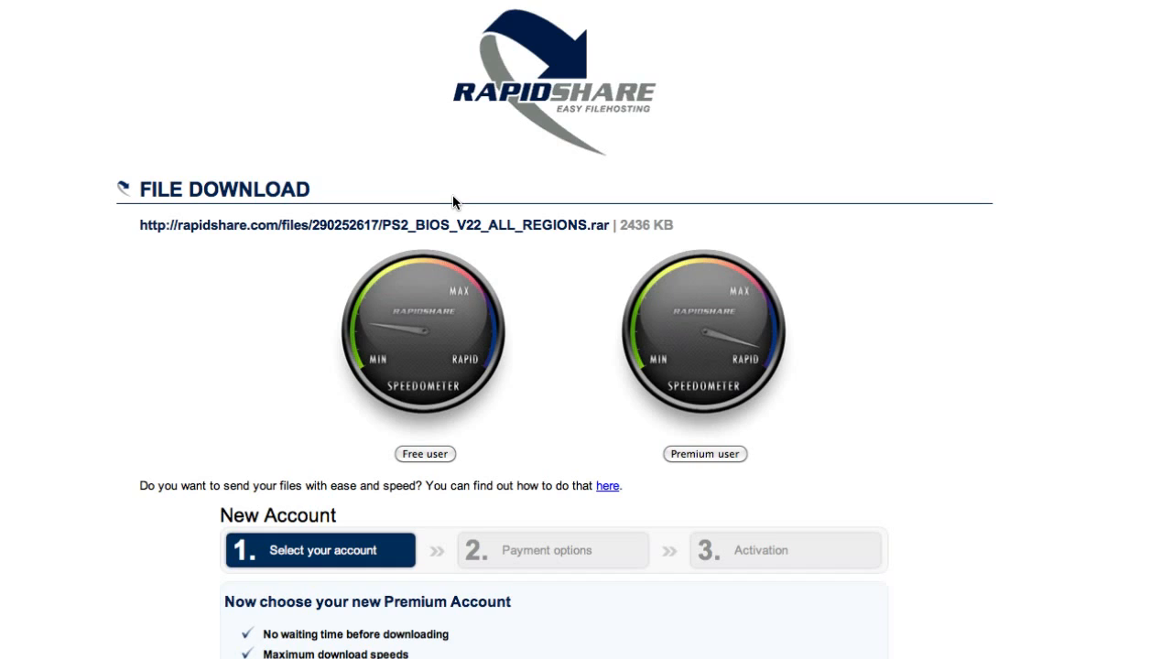
mouse_move(419, 472)
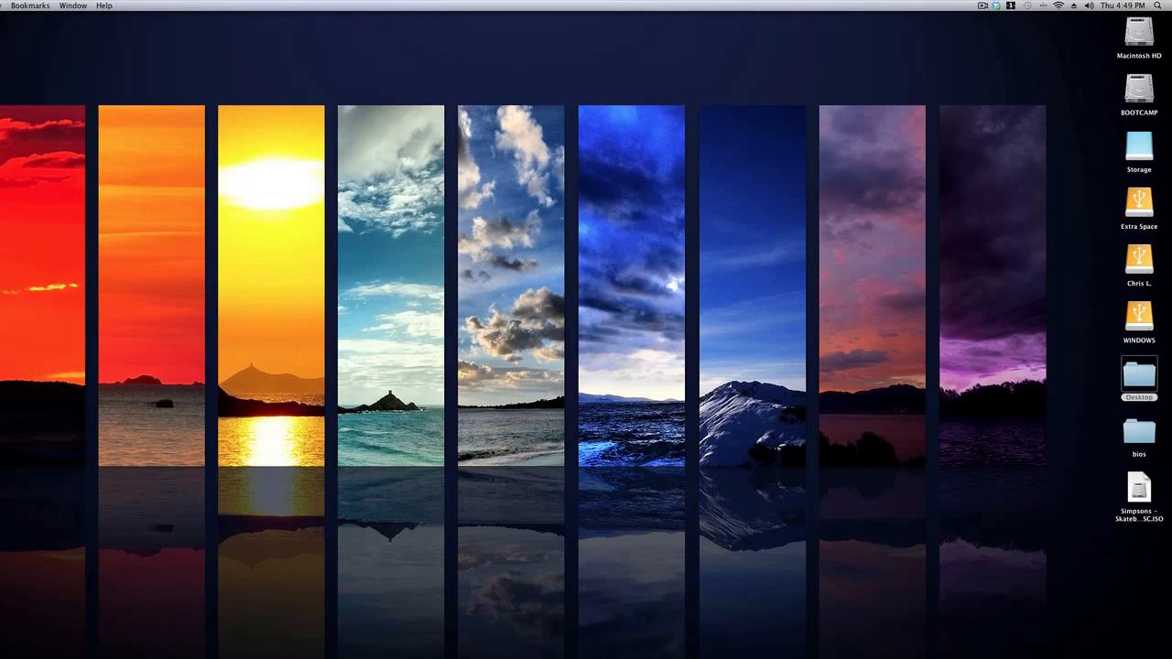
mouse_move(963, 135)
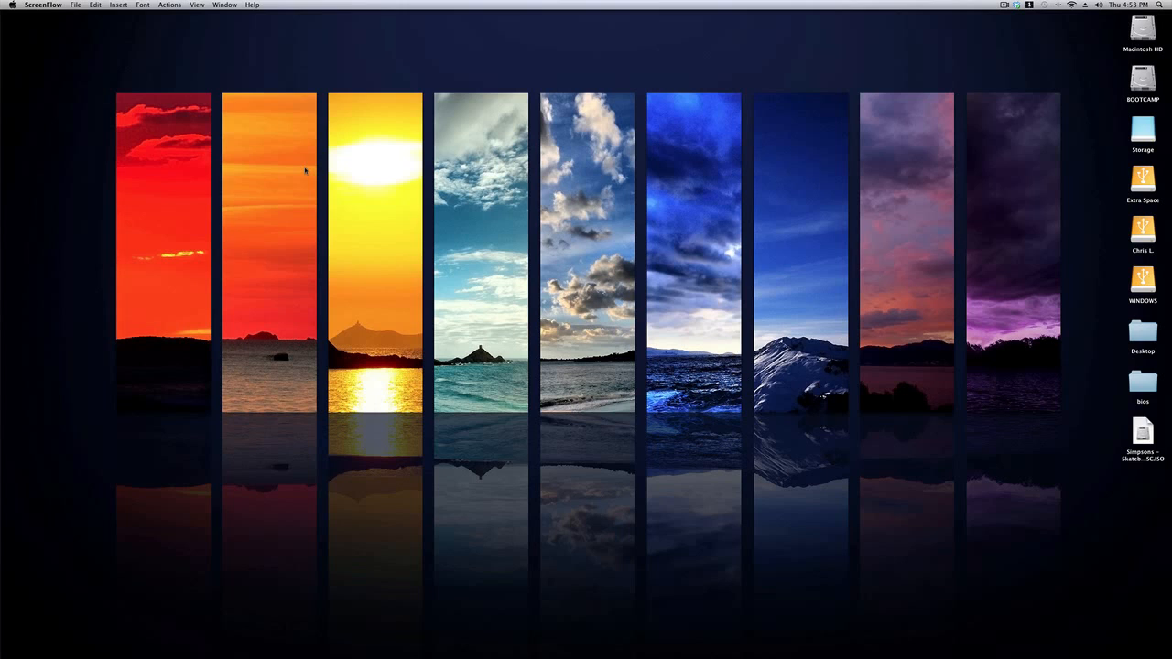
mouse_move(1059, 355)
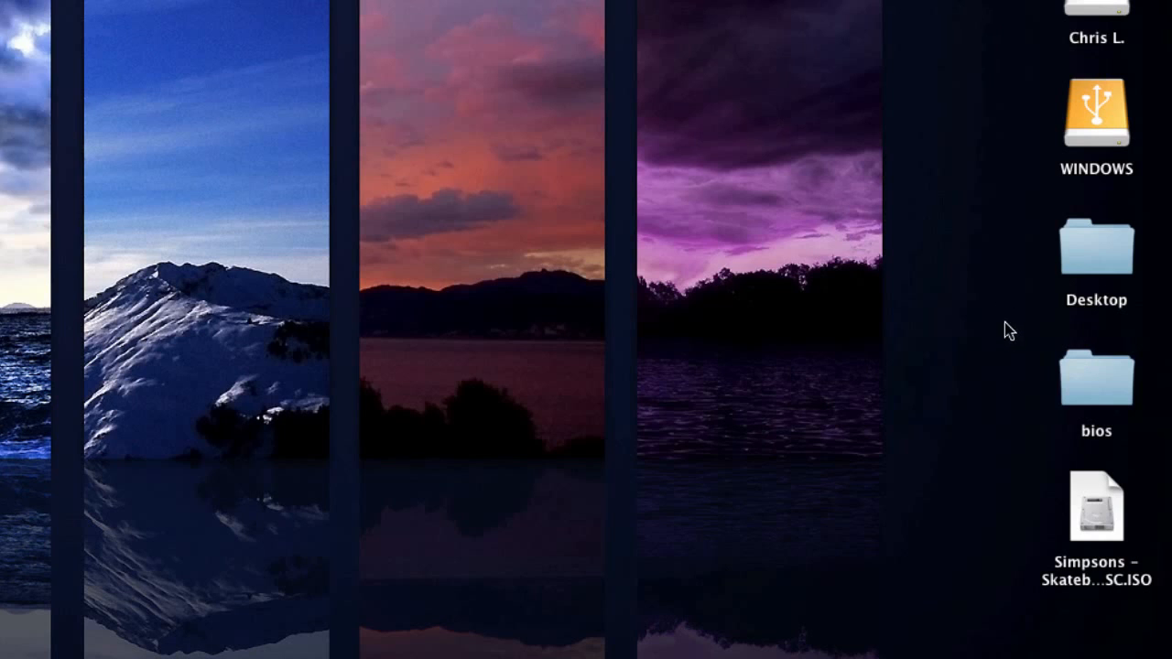
Open the desktop bios folder in Finder and scroll through its 23 PS2 BIOS files.
left_click(1096, 375)
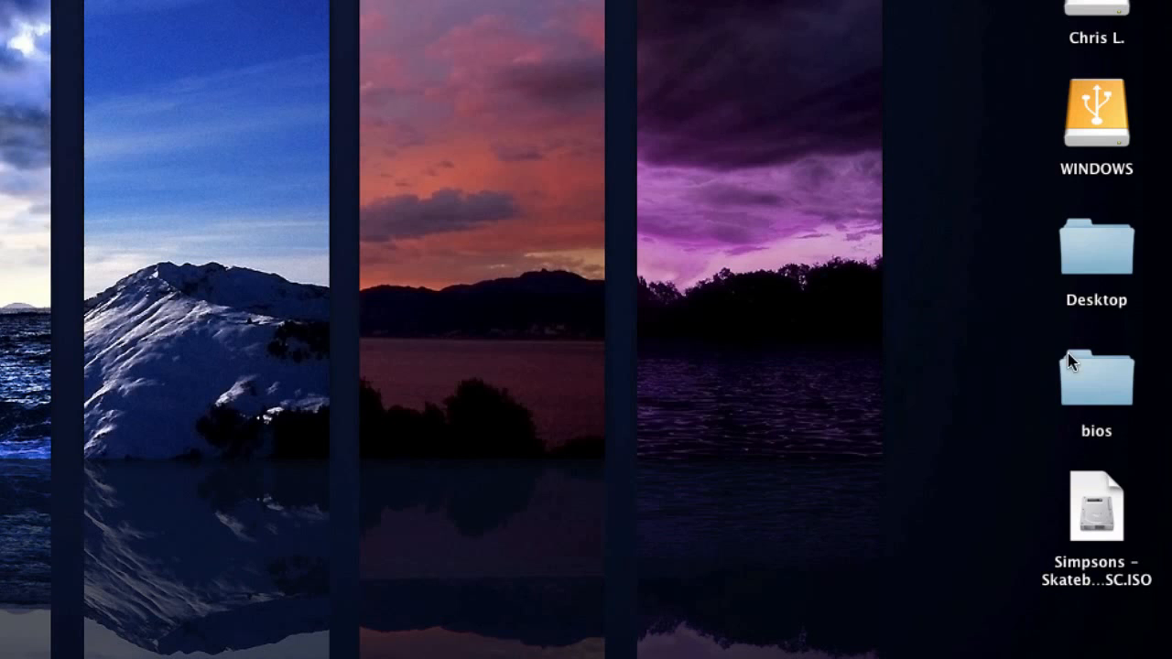
left_click(1096, 375)
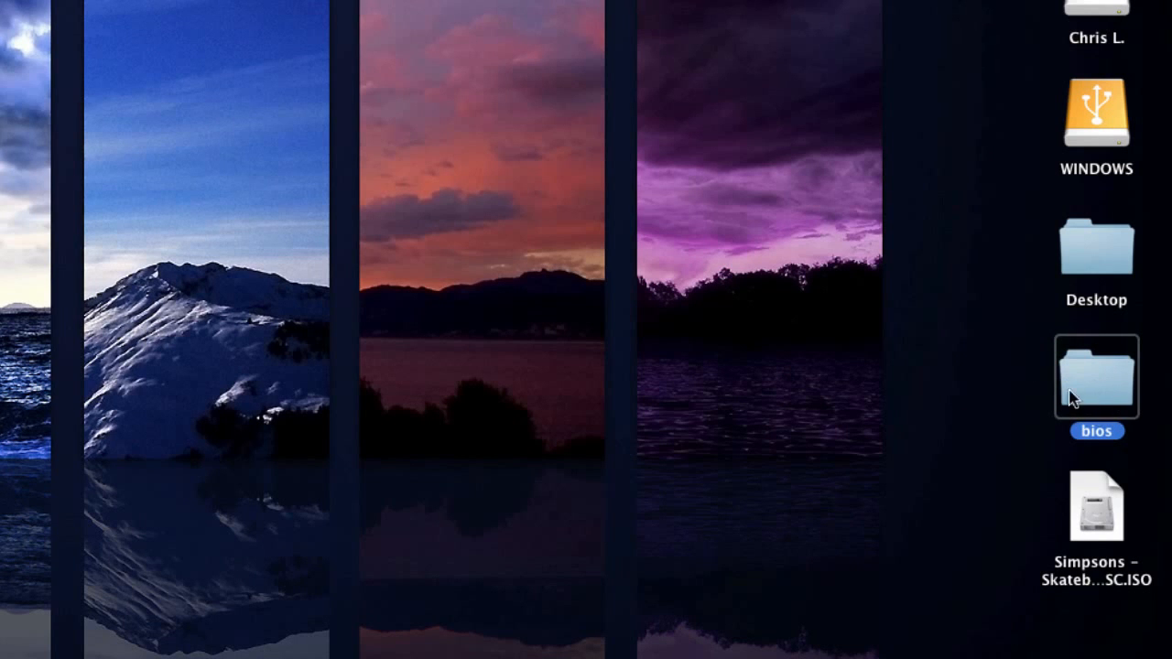
double_click(1097, 375)
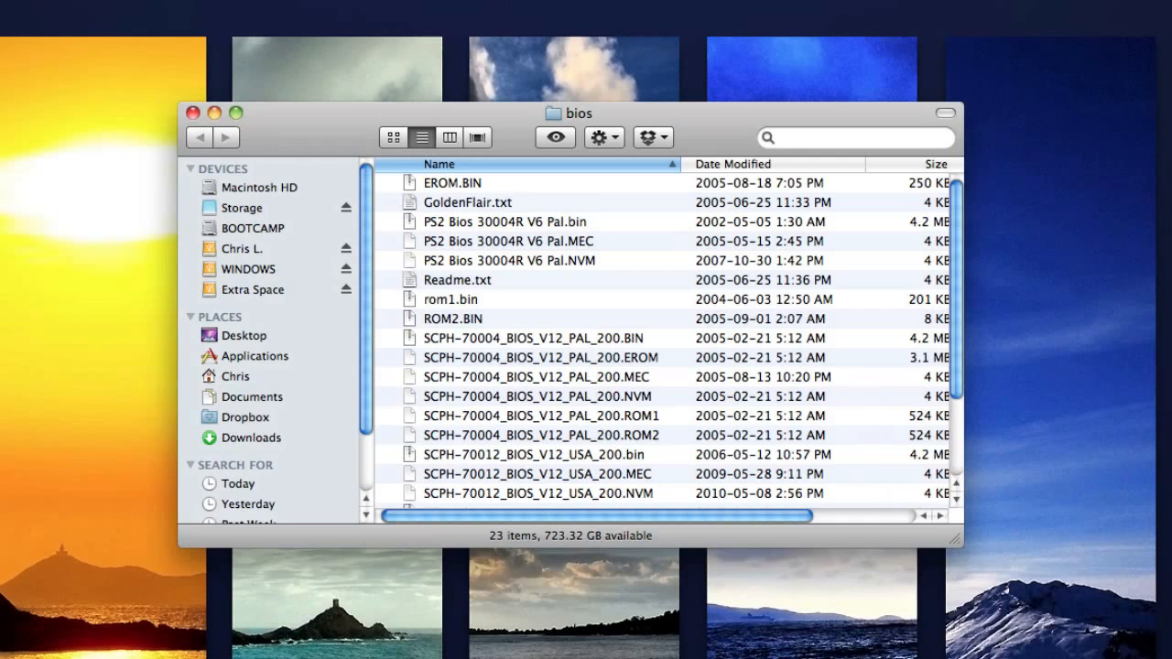
mouse_move(293, 184)
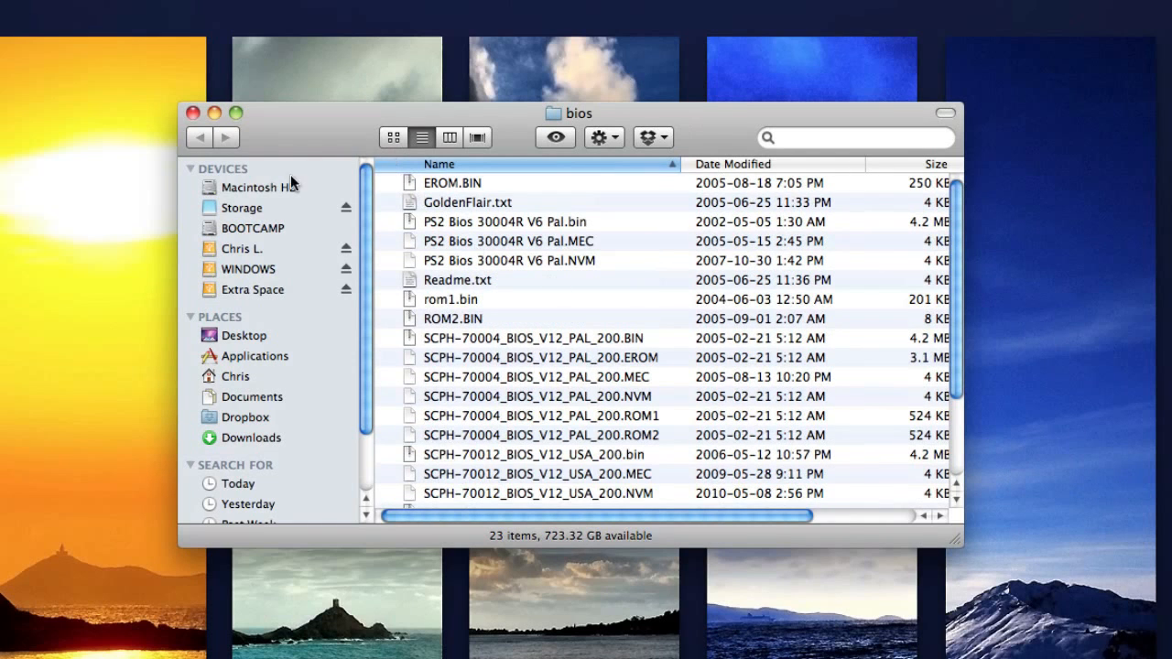
scroll("down", 3)
type("pc")
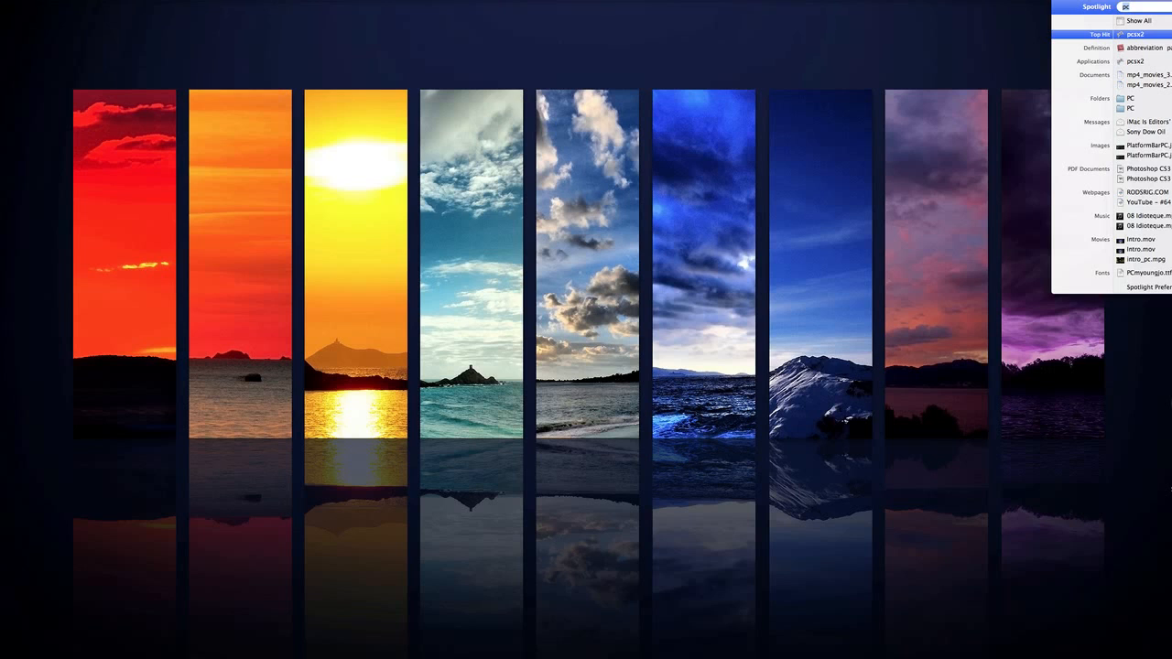
Launch PCSX2 beta from the Spotlight Top Hit and move its window toward the centre.
left_click(1141, 34)
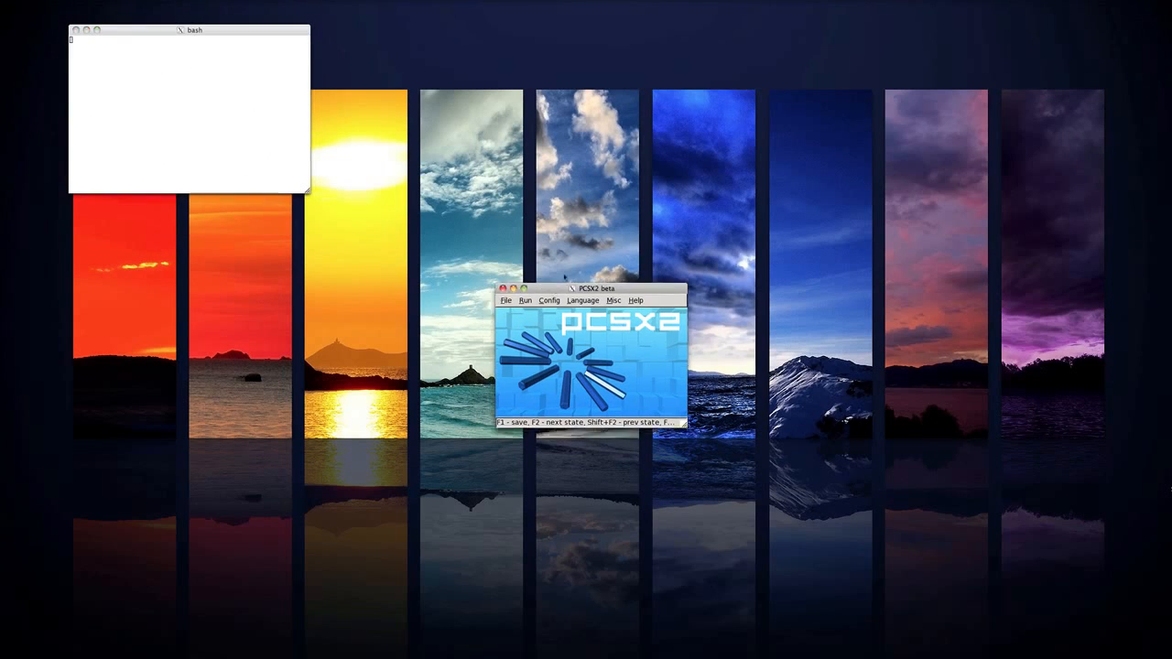
left_click_drag(593, 288, 611, 230)
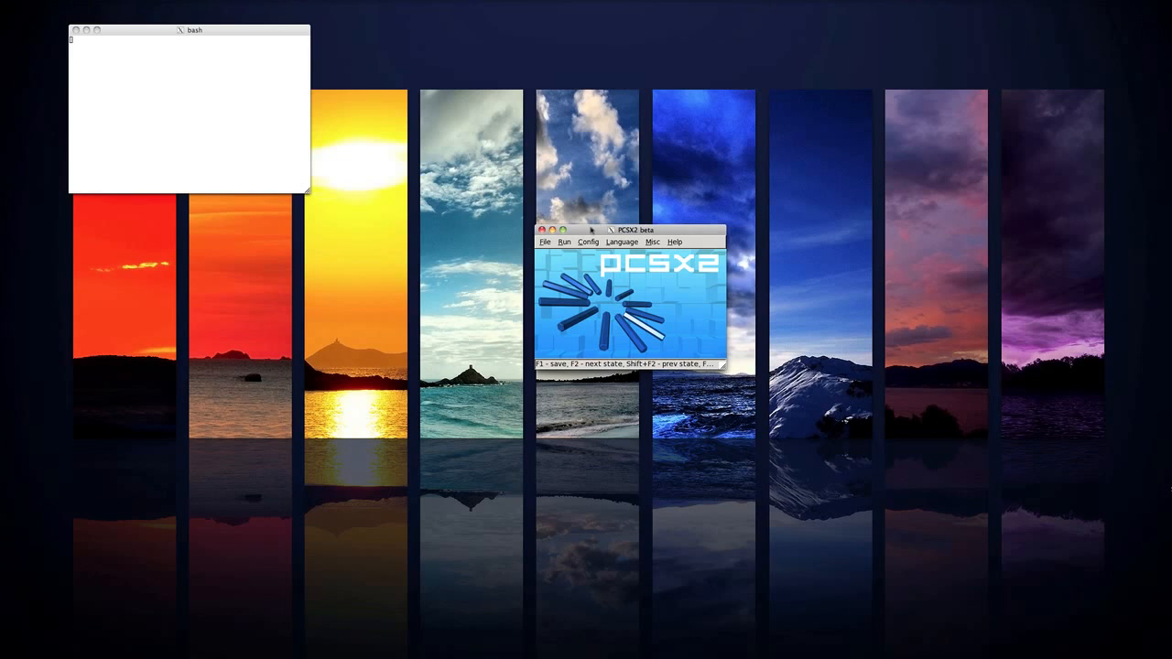
left_click_drag(627, 230, 613, 209)
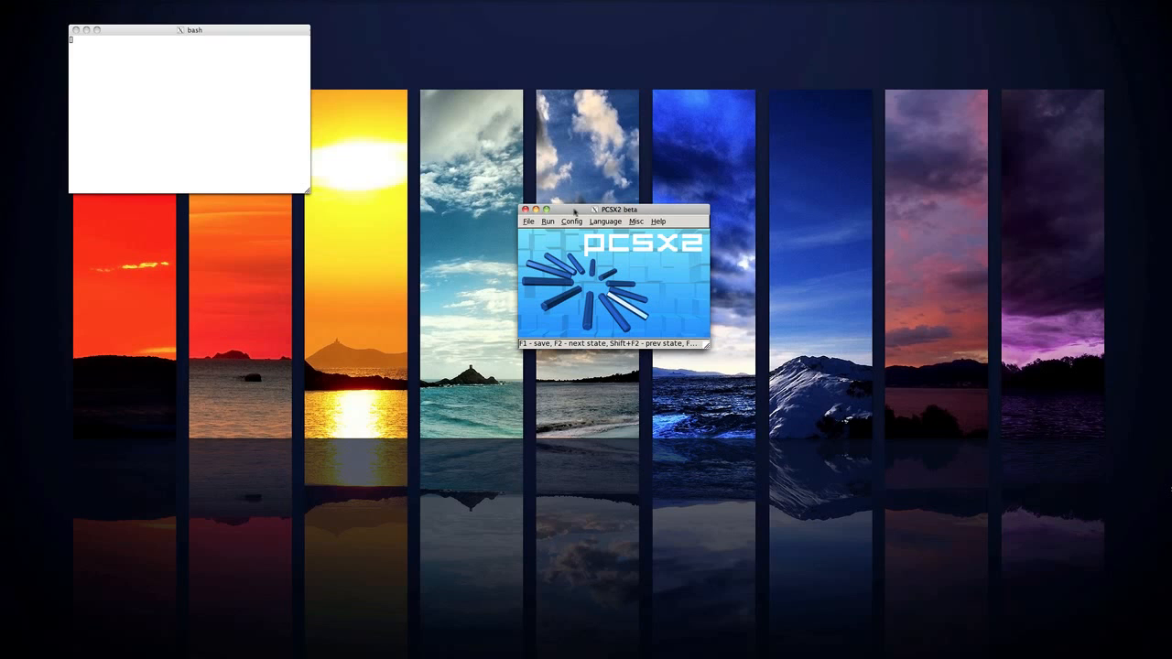
mouse_move(575, 220)
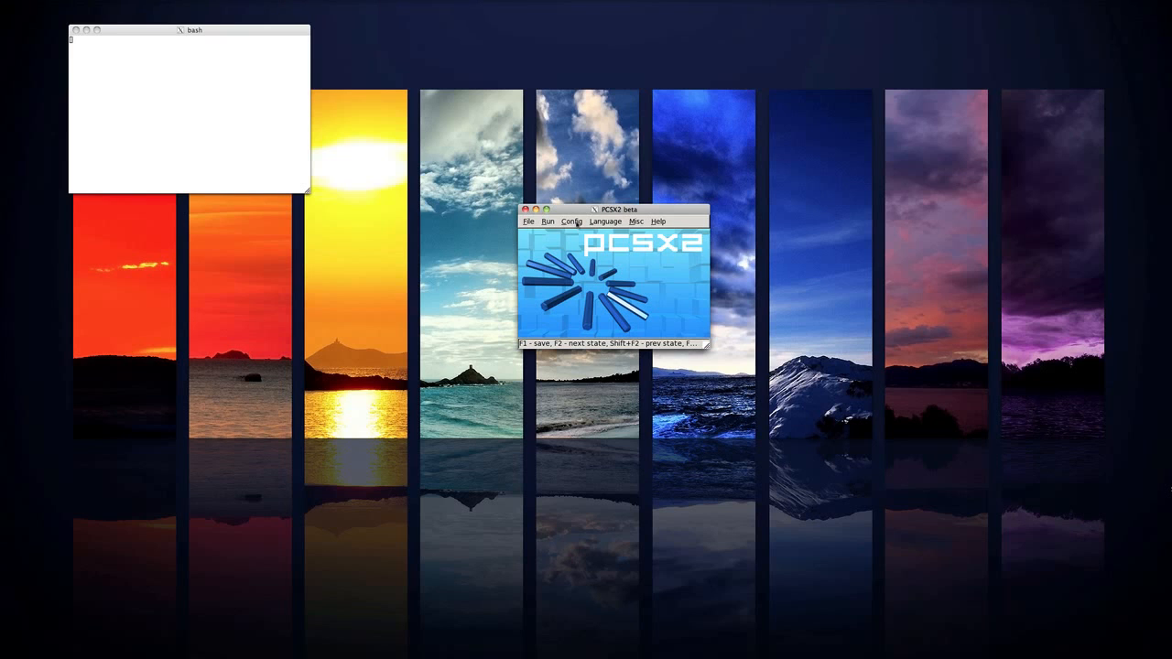
left_click(571, 221)
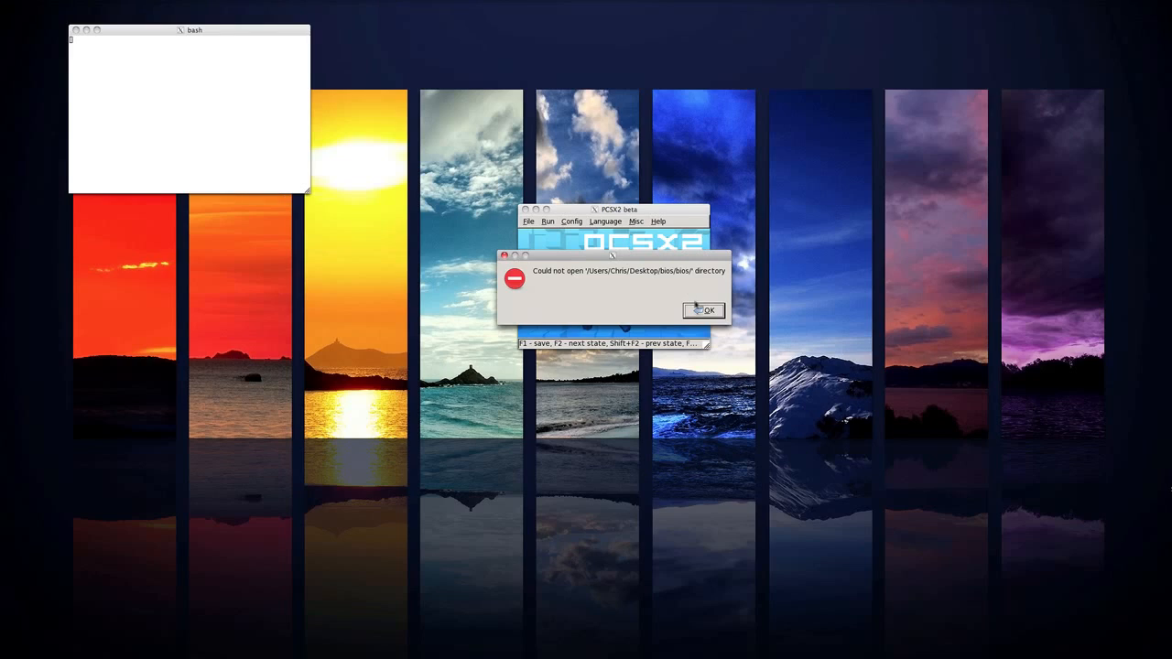
left_click(704, 310)
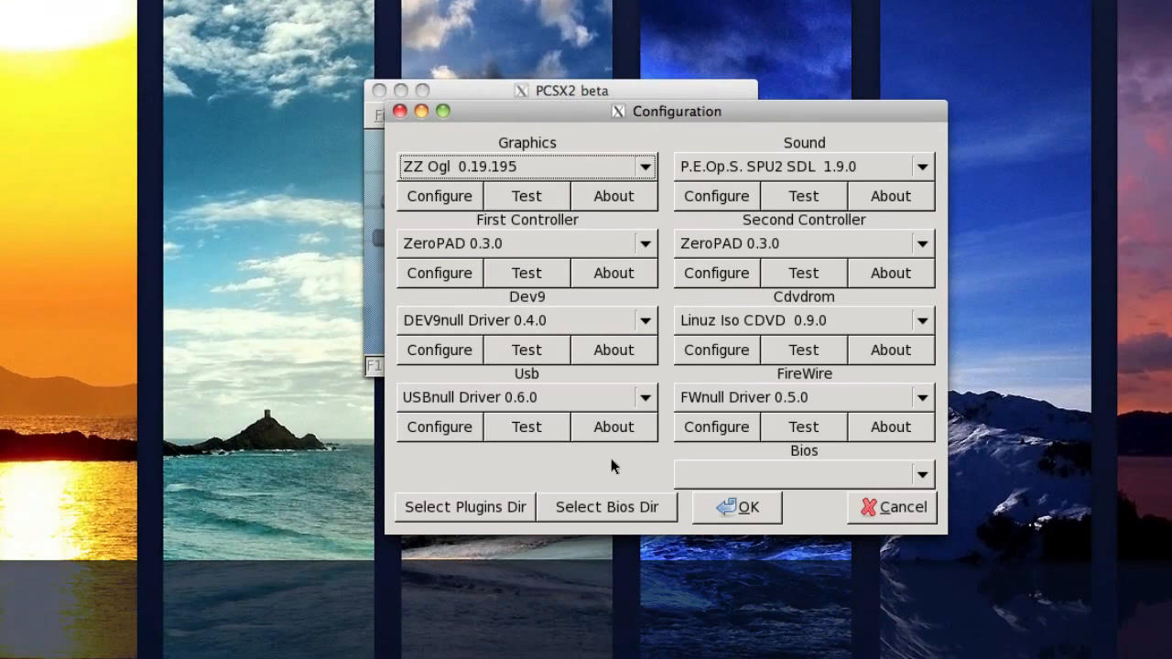
mouse_move(606, 507)
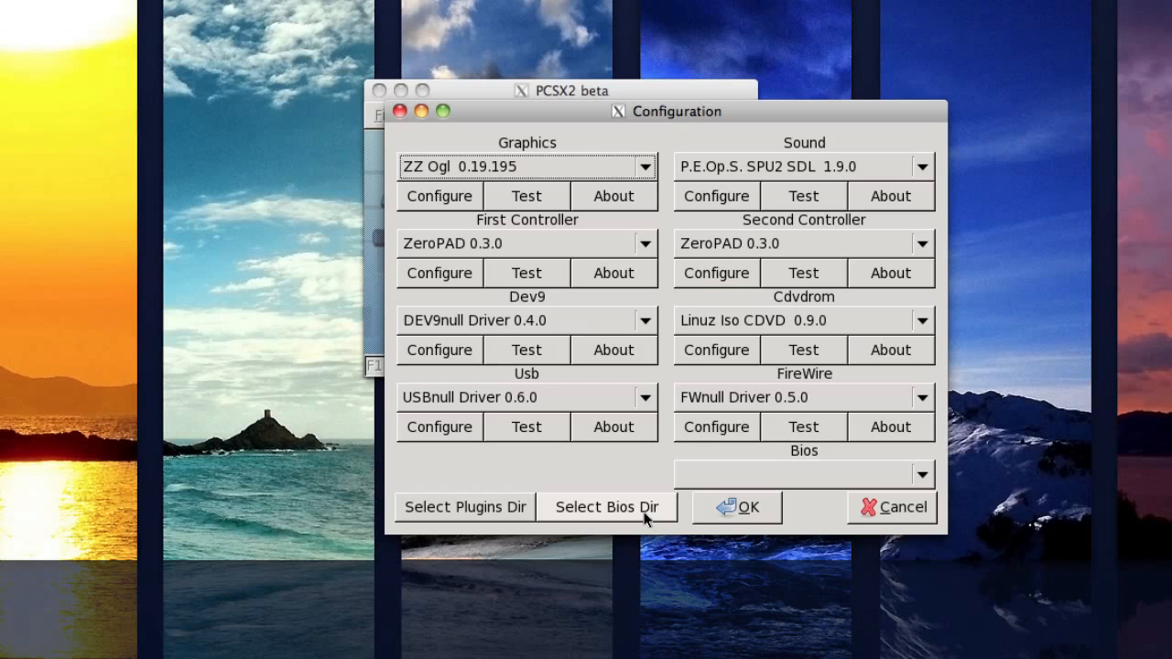
Set the Desktop's bios folder as PCSX2's BIOS directory via Select Bios Dir.
left_click(607, 507)
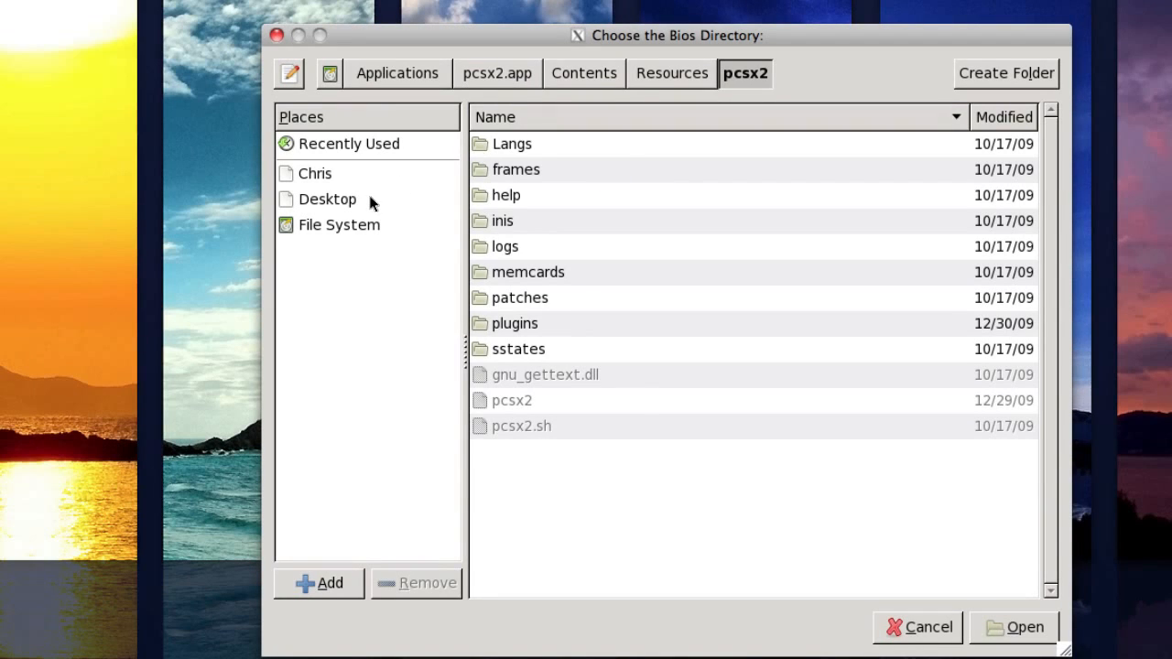
mouse_move(332, 206)
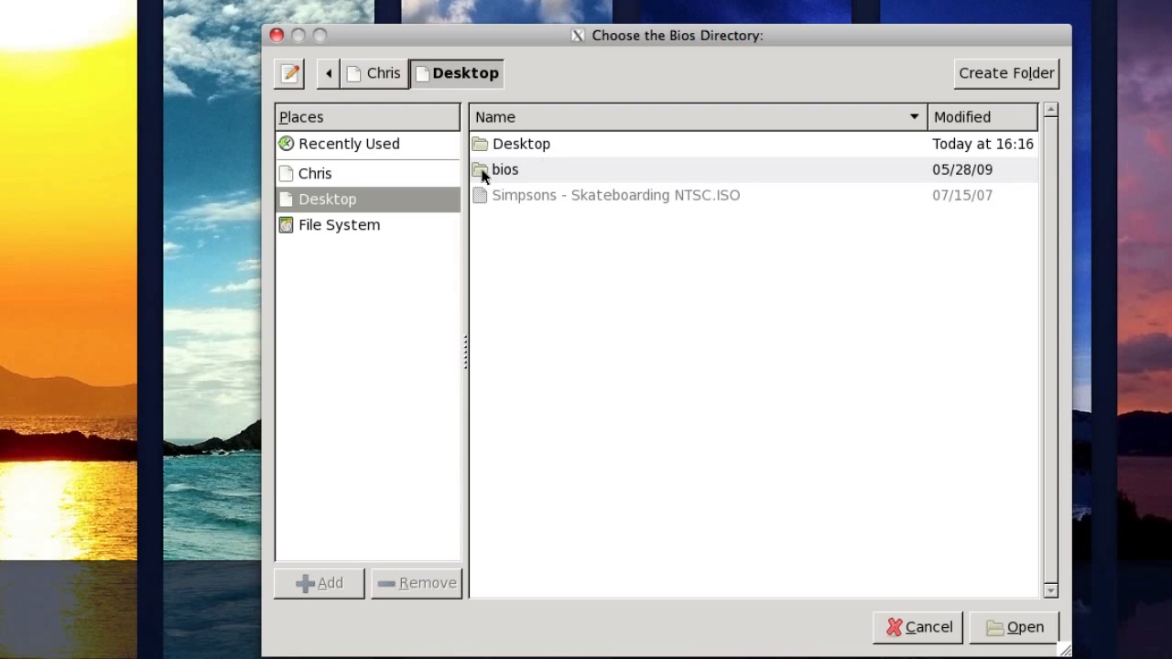
double_click(505, 169)
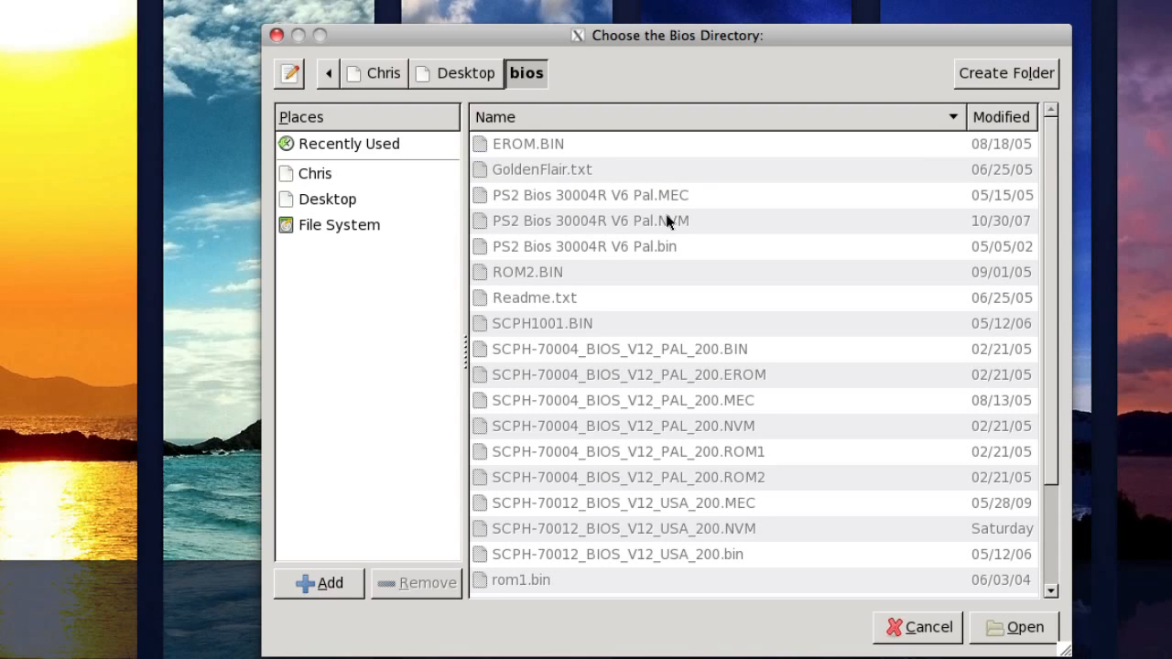
scroll("down", 3)
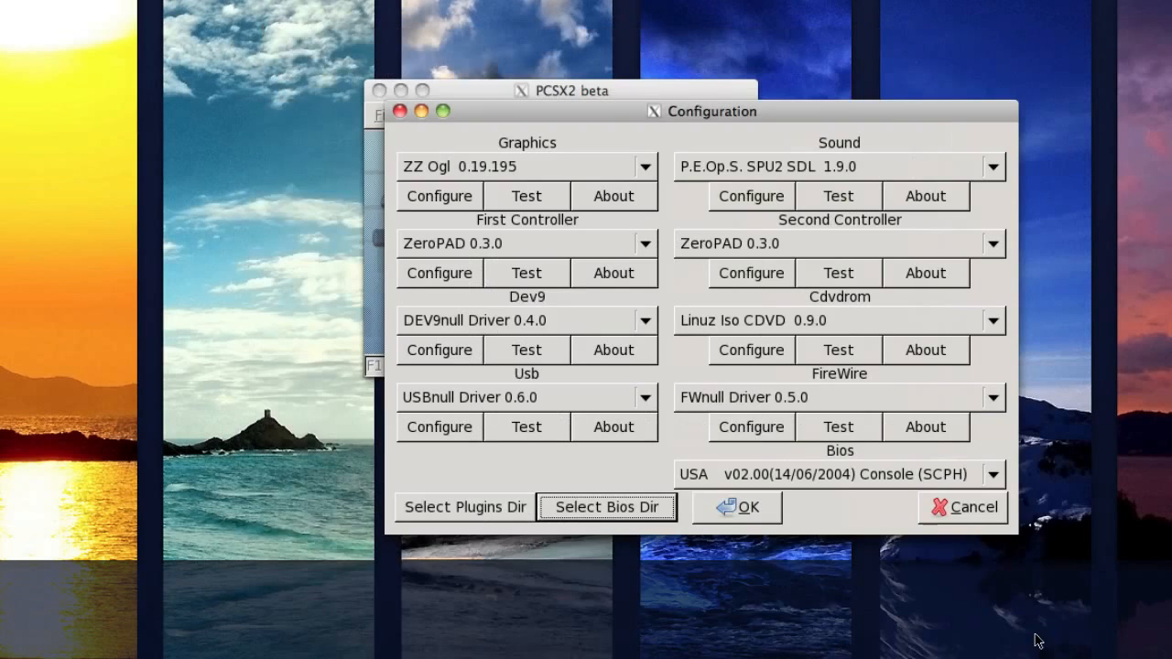
mouse_move(963, 534)
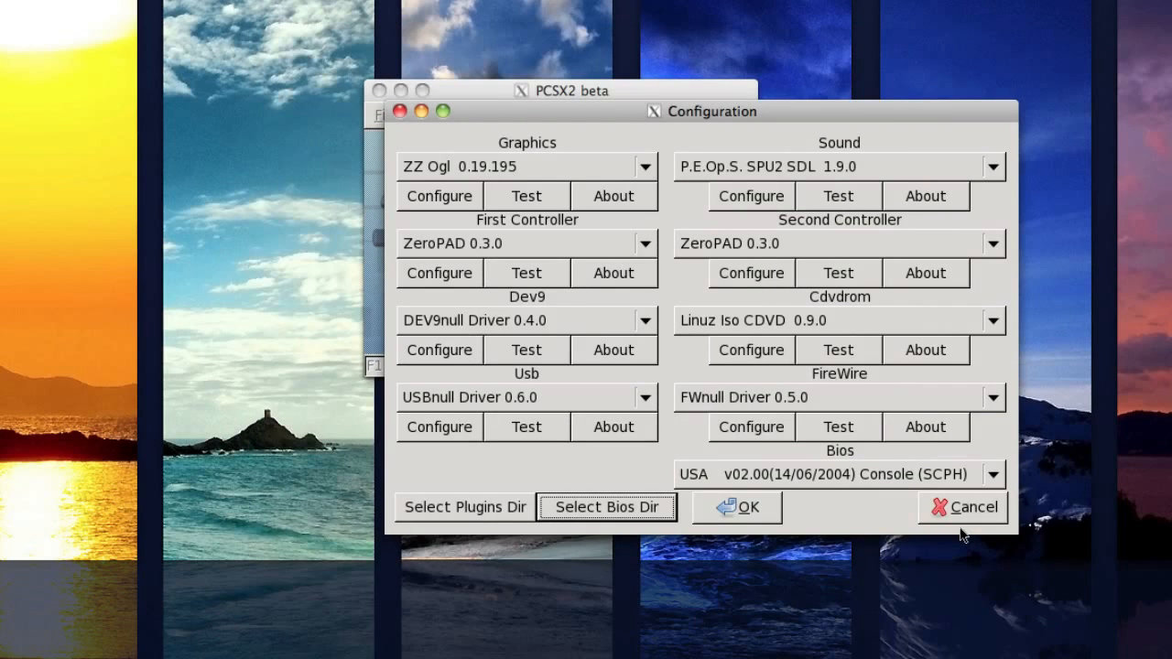
mouse_move(726, 485)
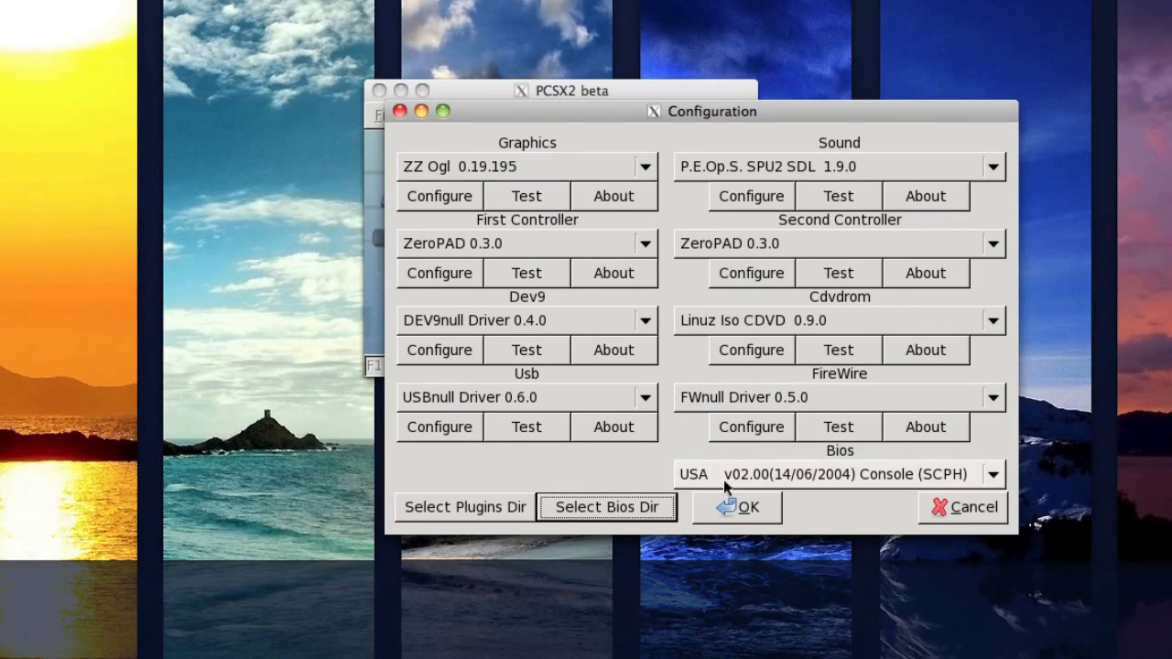
mouse_move(966, 488)
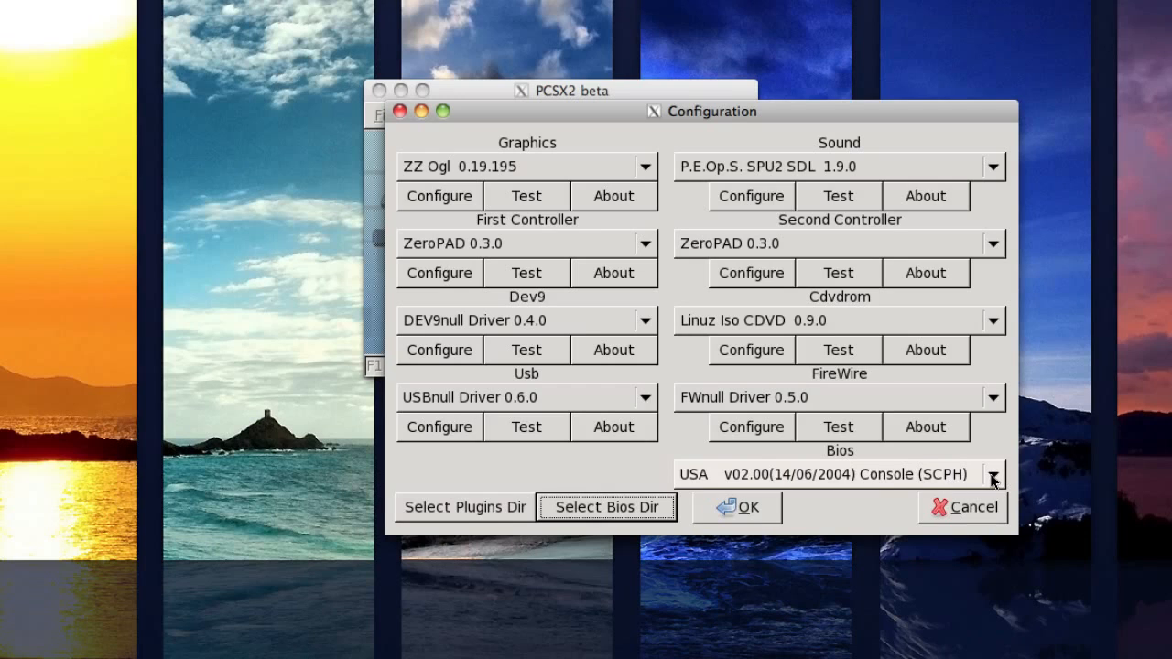
Select the USA v02.00 (14/06/2004) Console BIOS and confirm the configuration with OK.
left_click(992, 474)
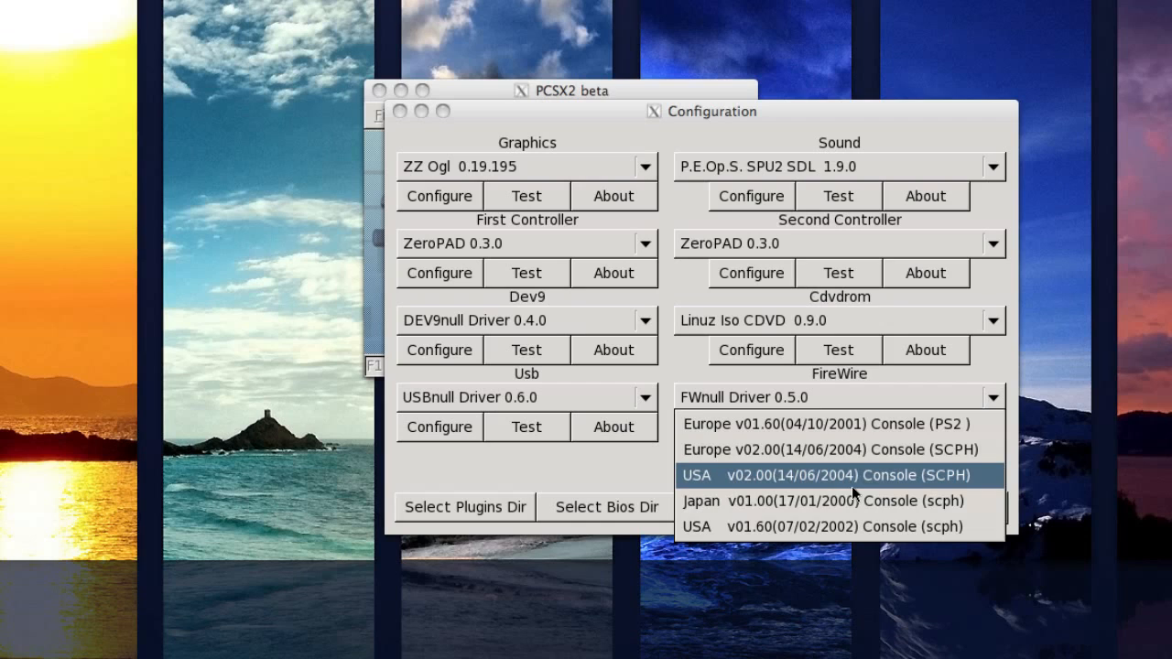
mouse_move(910, 480)
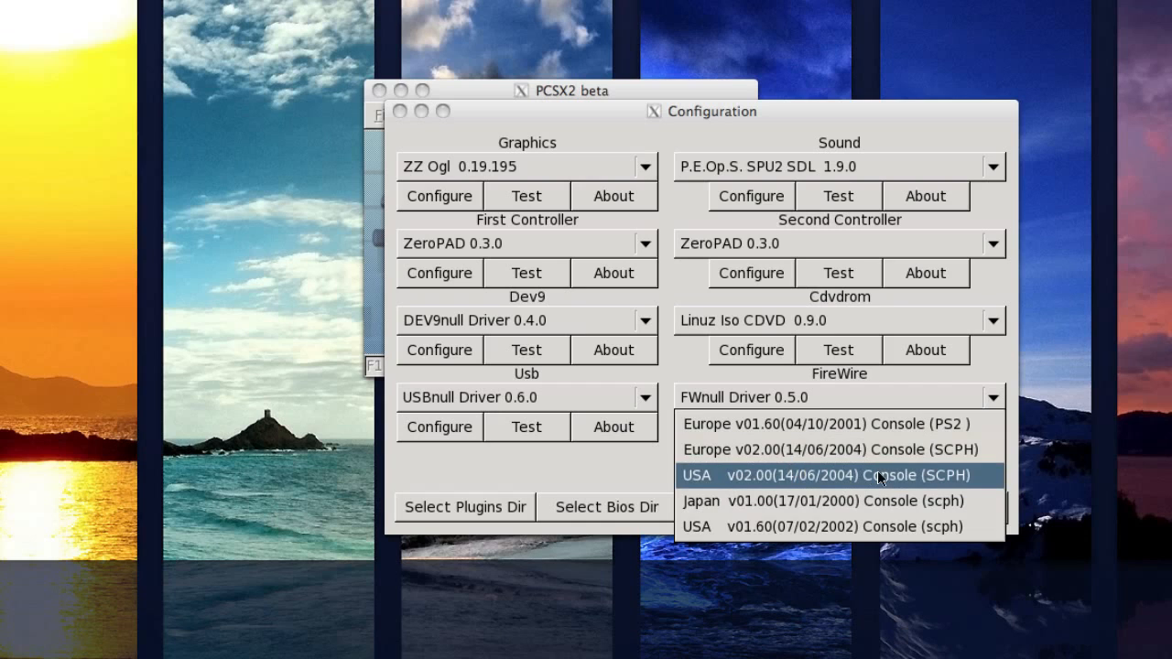
left_click(852, 475)
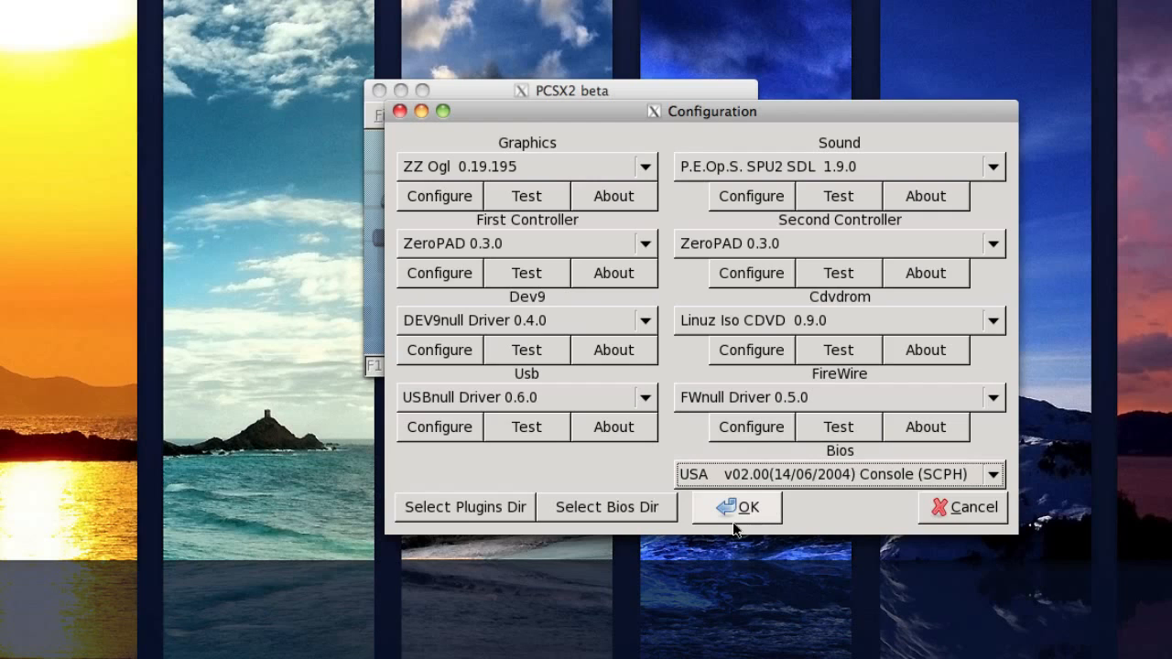
left_click(748, 507)
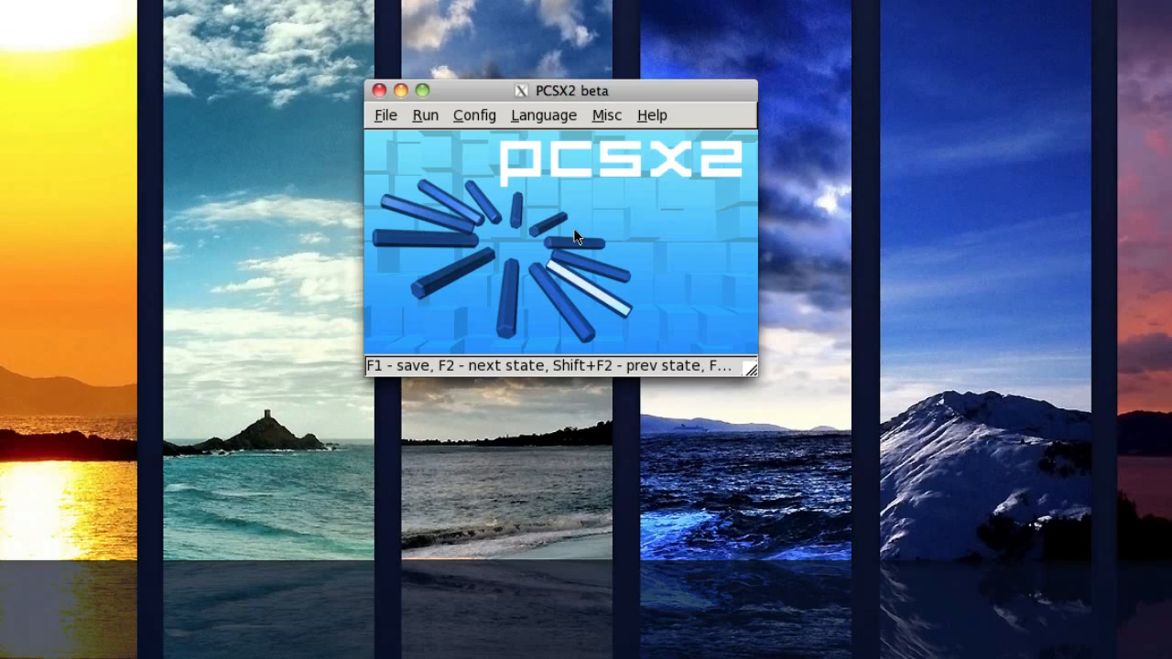
left_click(475, 115)
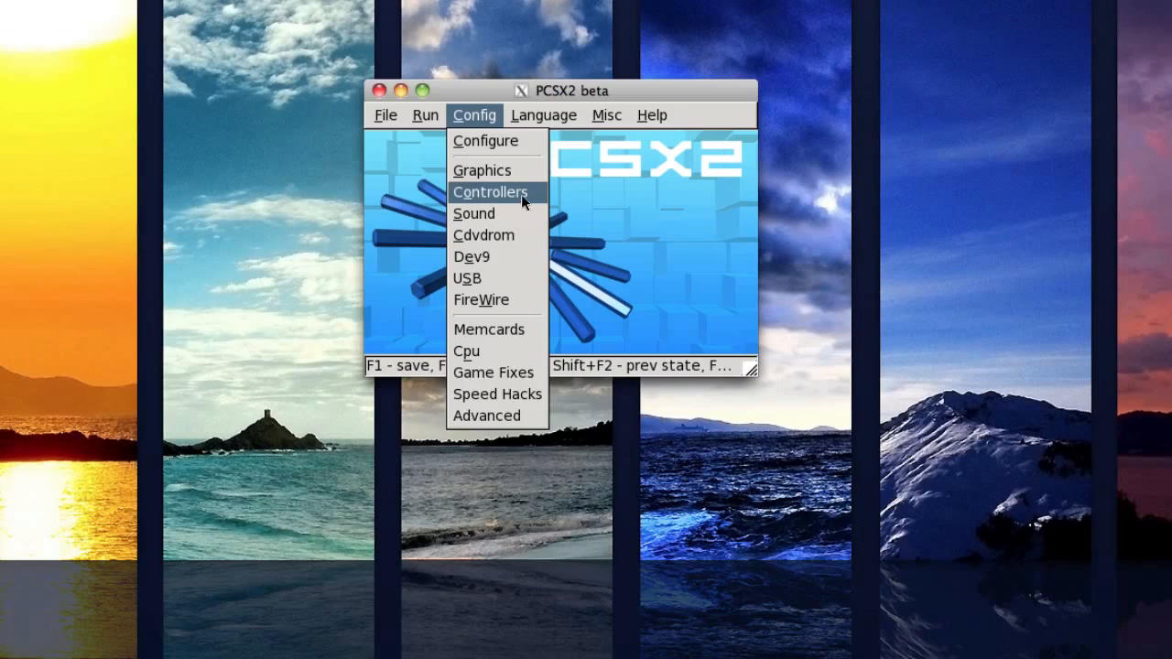
Bind PAD1 keys in ZeroPAD, including Cross to K and the Up direction, and save.
left_click(490, 192)
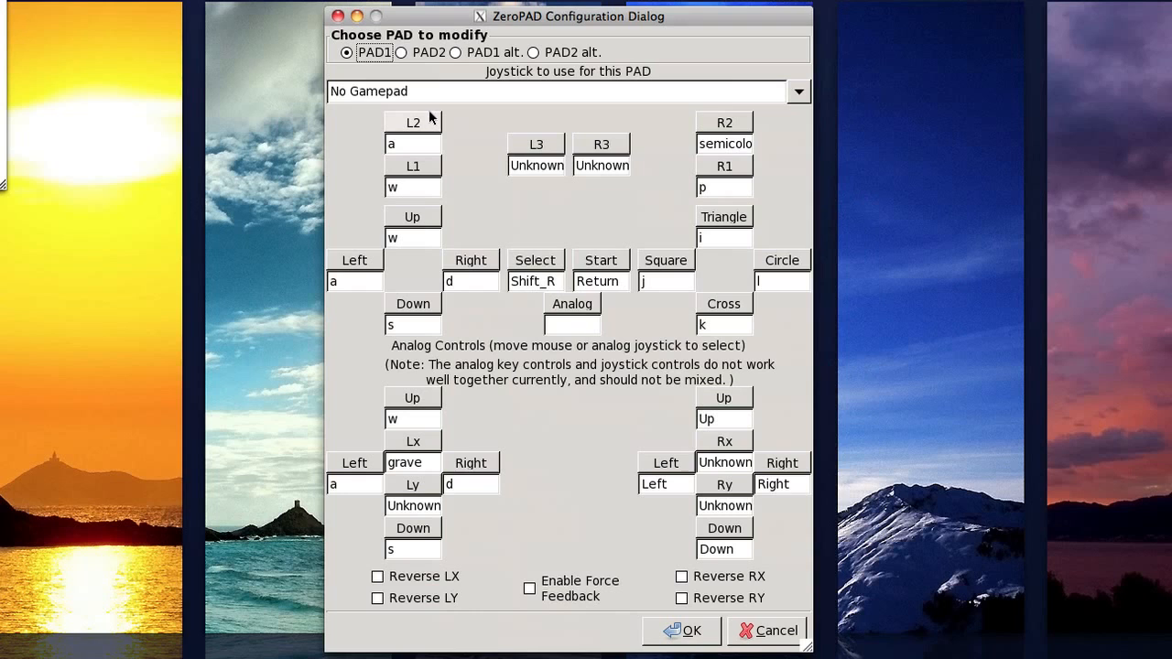
mouse_move(431, 128)
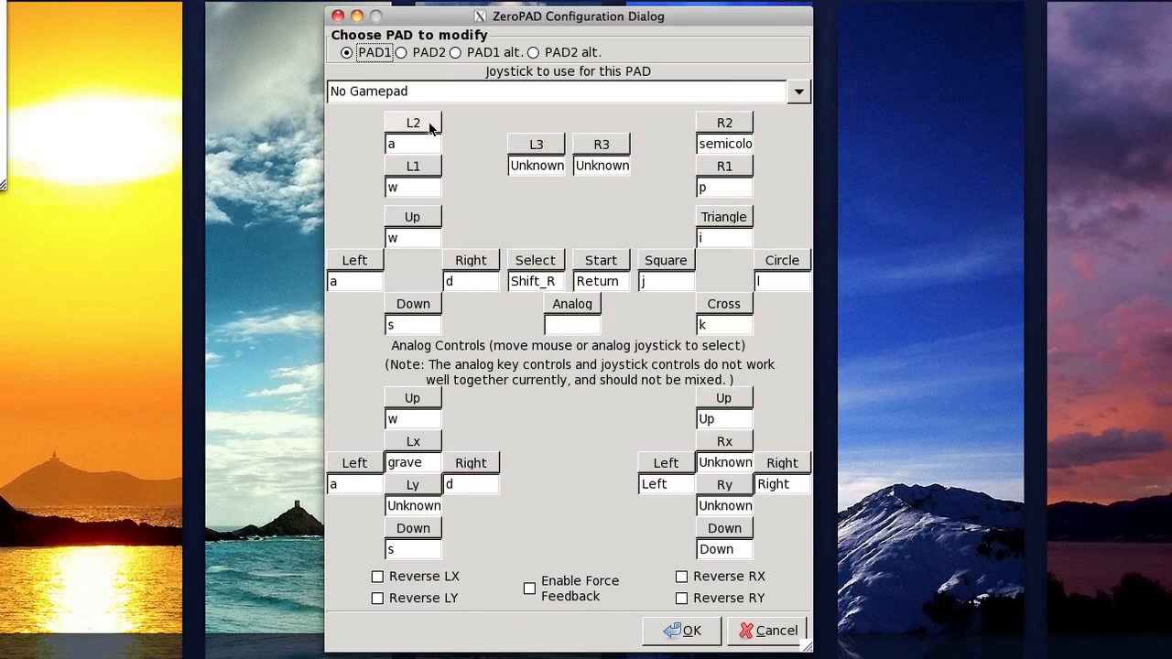
mouse_move(424, 124)
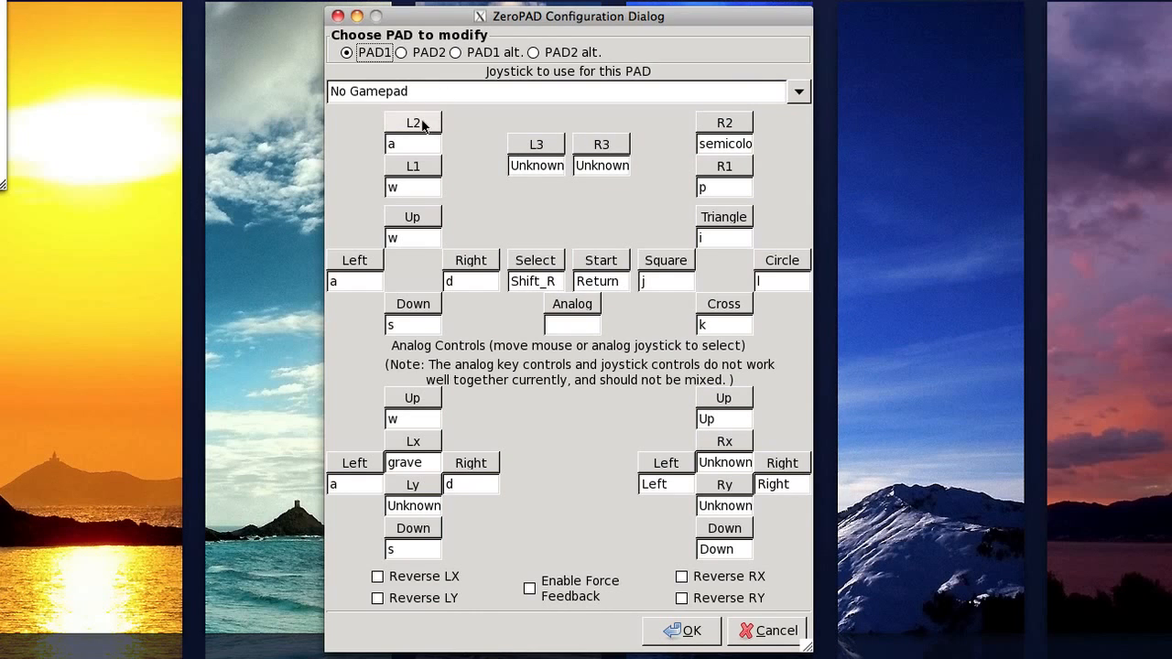
mouse_move(449, 224)
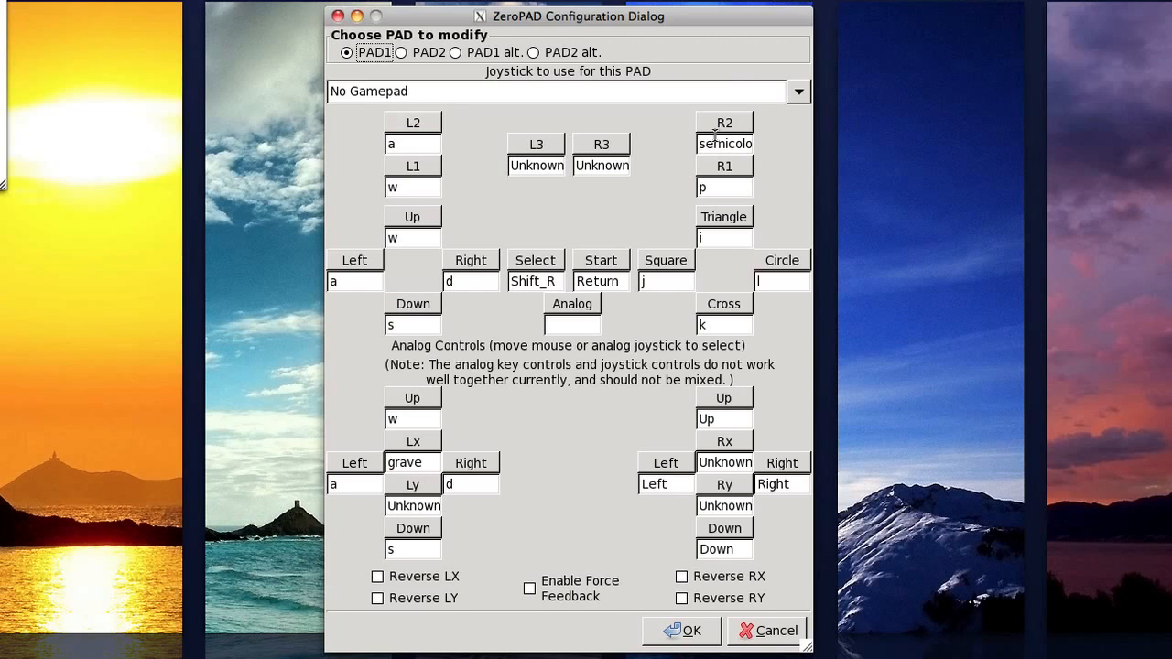
mouse_move(468, 282)
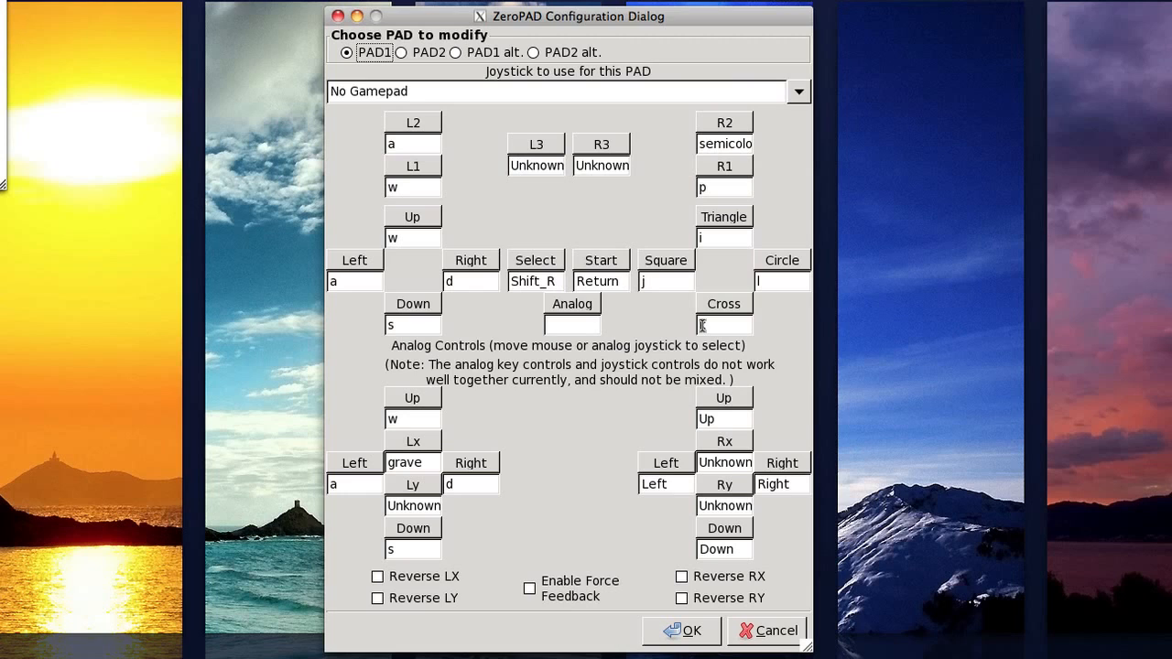
type("k")
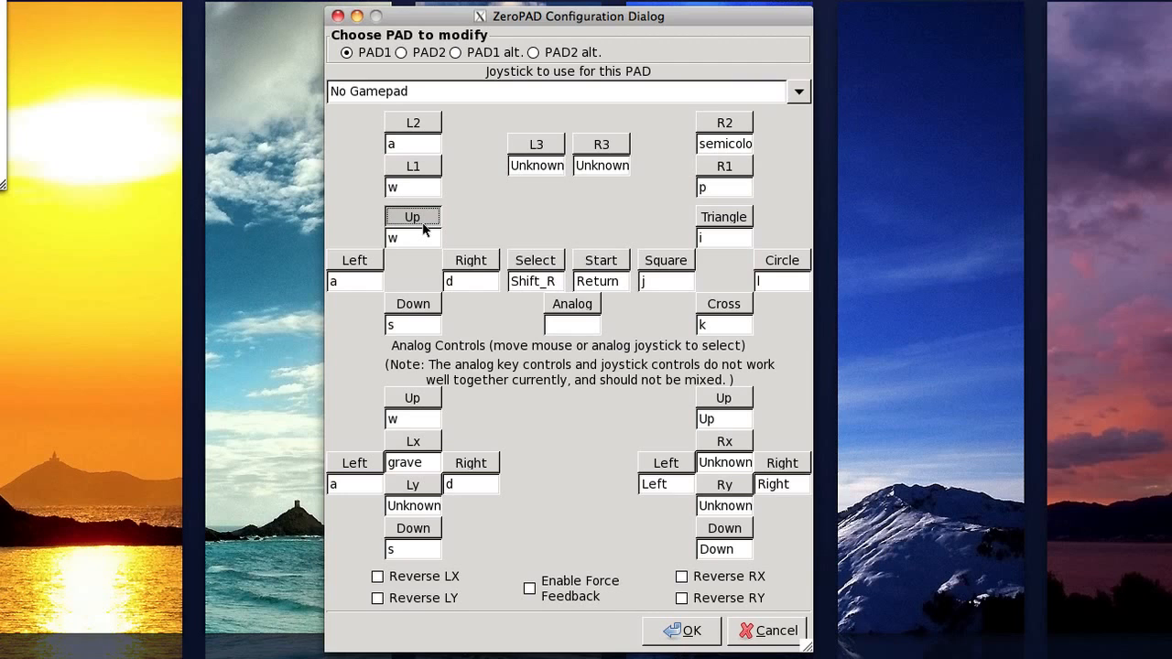
left_click(413, 217)
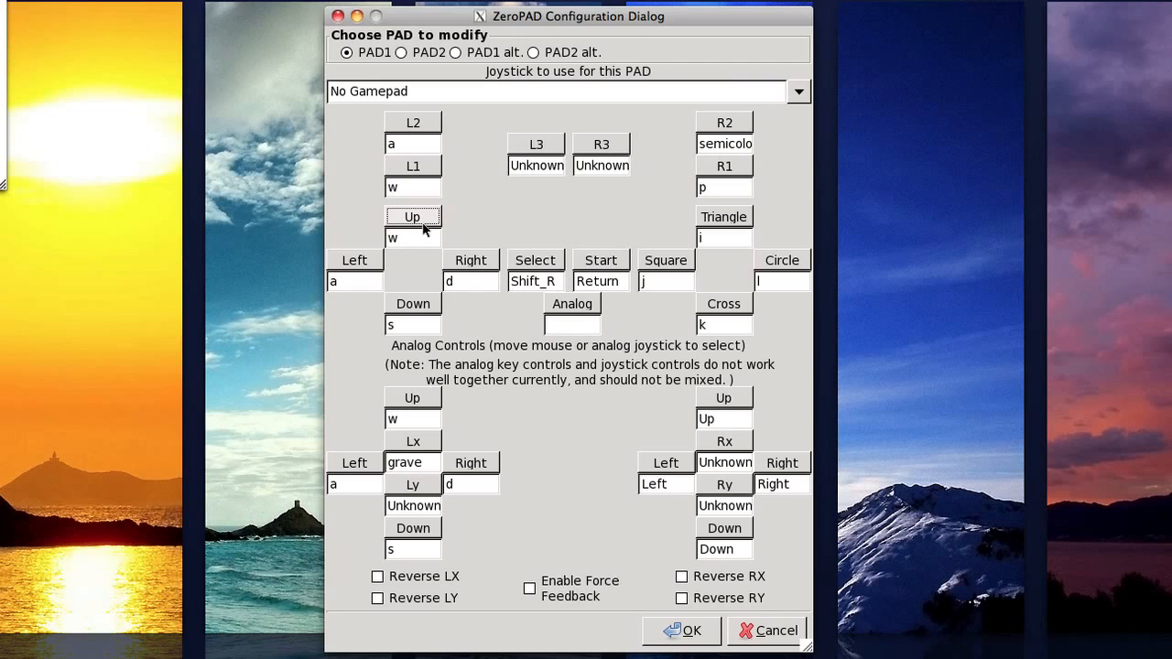
mouse_move(513, 225)
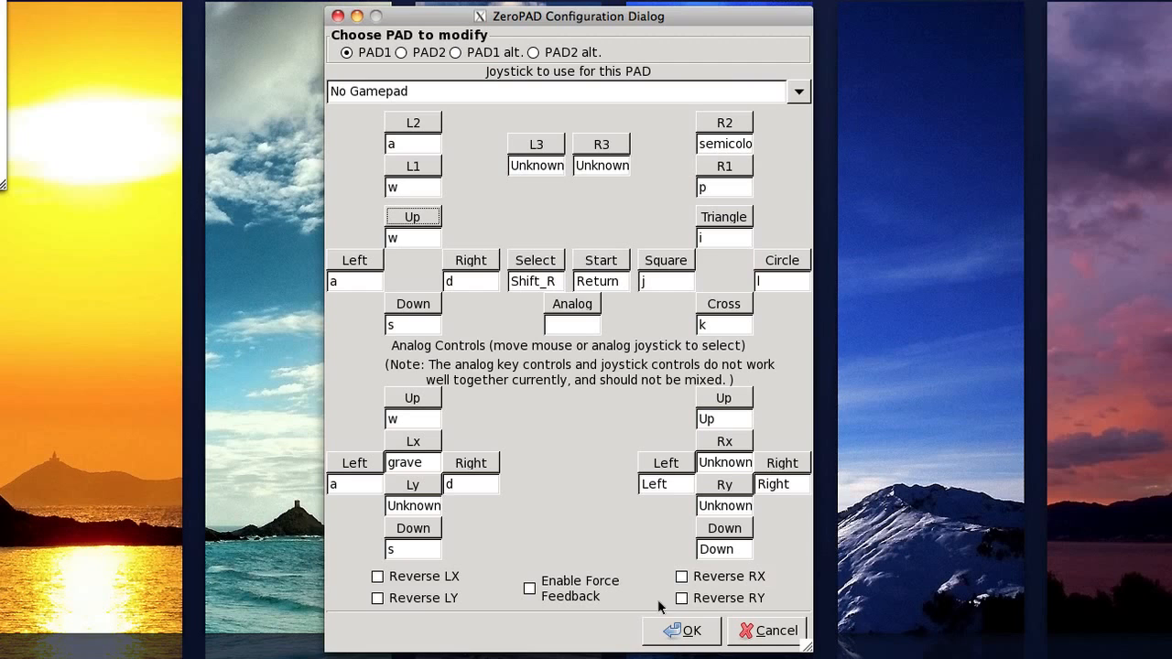
mouse_move(502, 403)
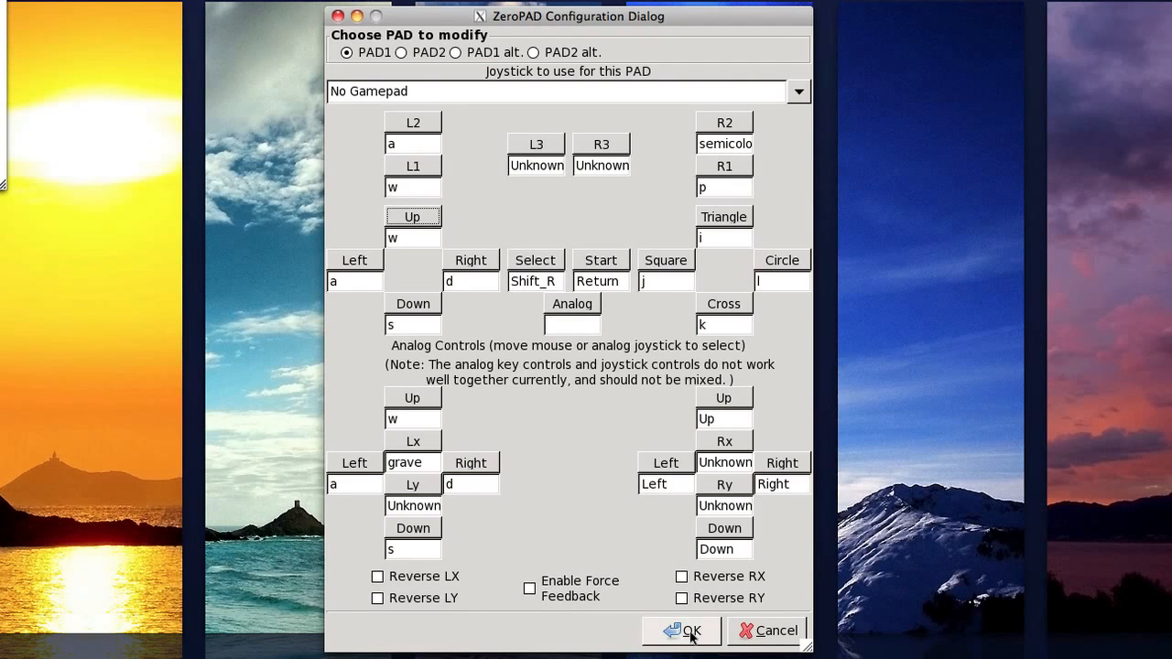
left_click(681, 631)
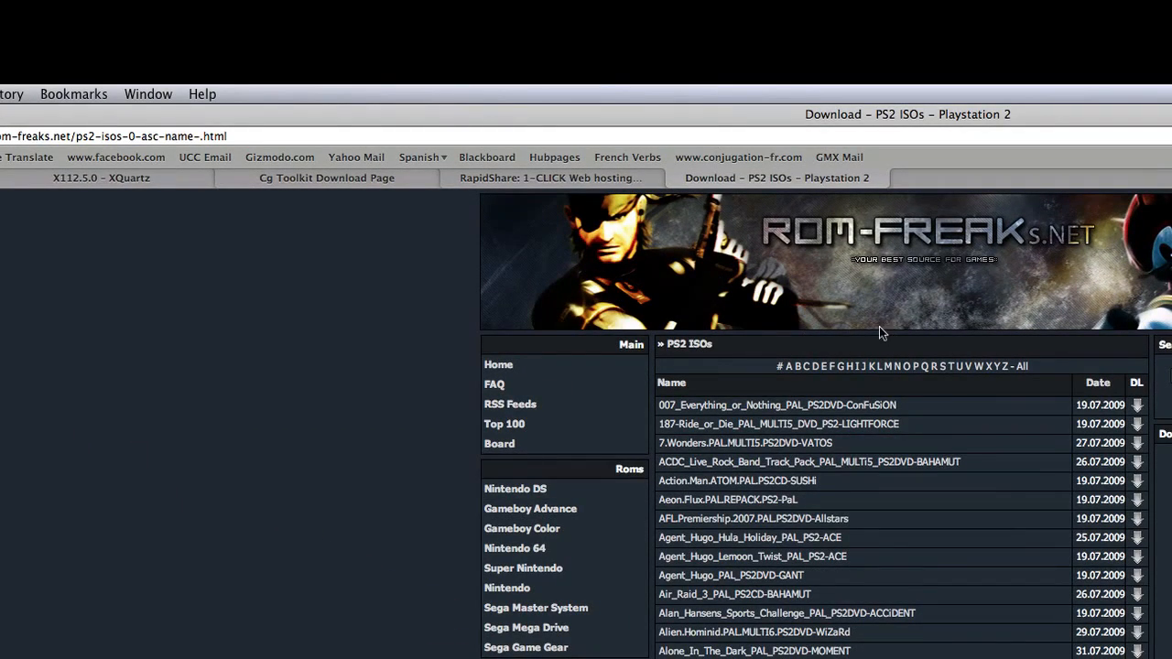
Scroll the PS2 ISOs list to Cel_Damage_Overdrive_PAL_PS2-ConFuSiON and open its download page.
scroll("down", 3)
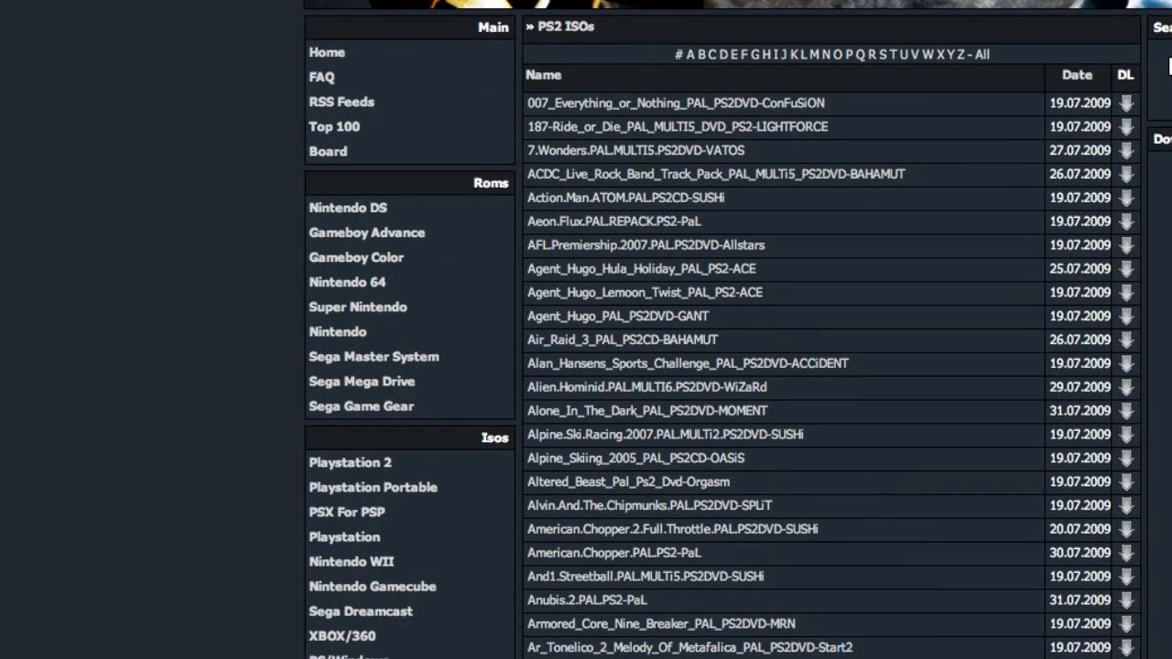
mouse_move(417, 200)
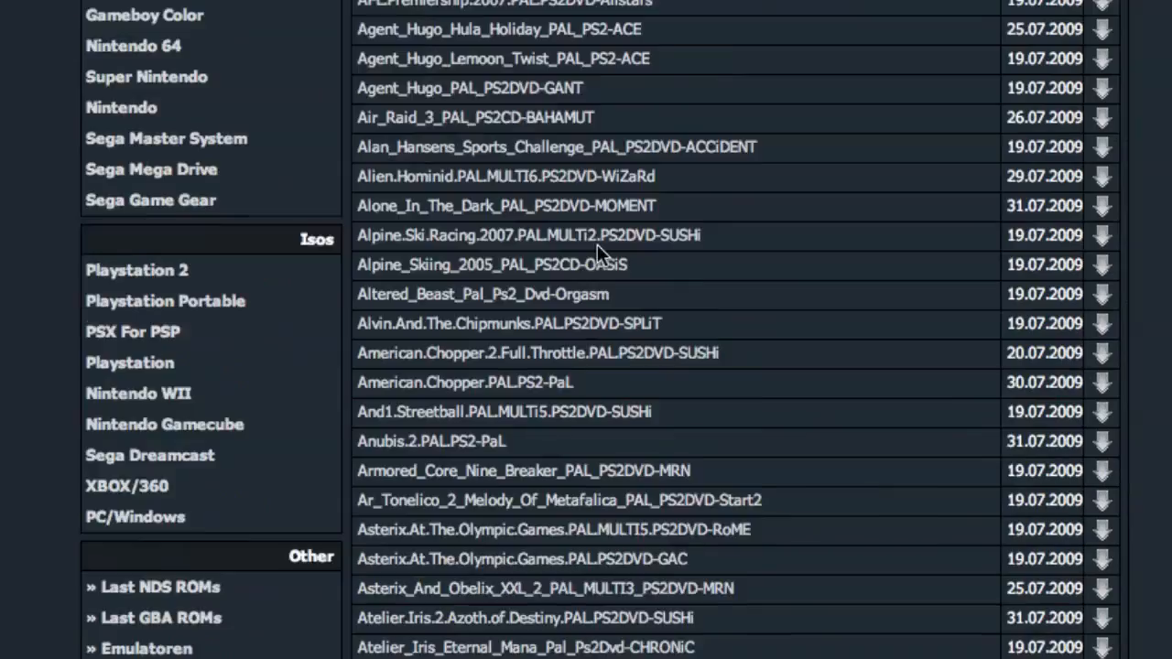
scroll("down", 3)
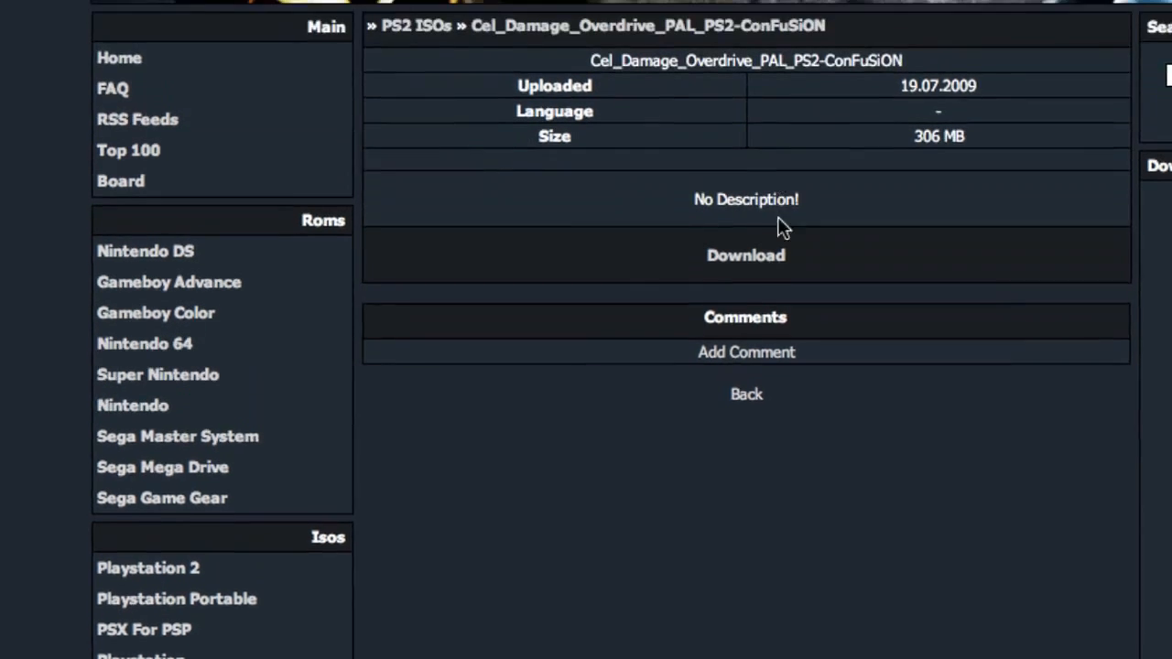
scroll("down", 3)
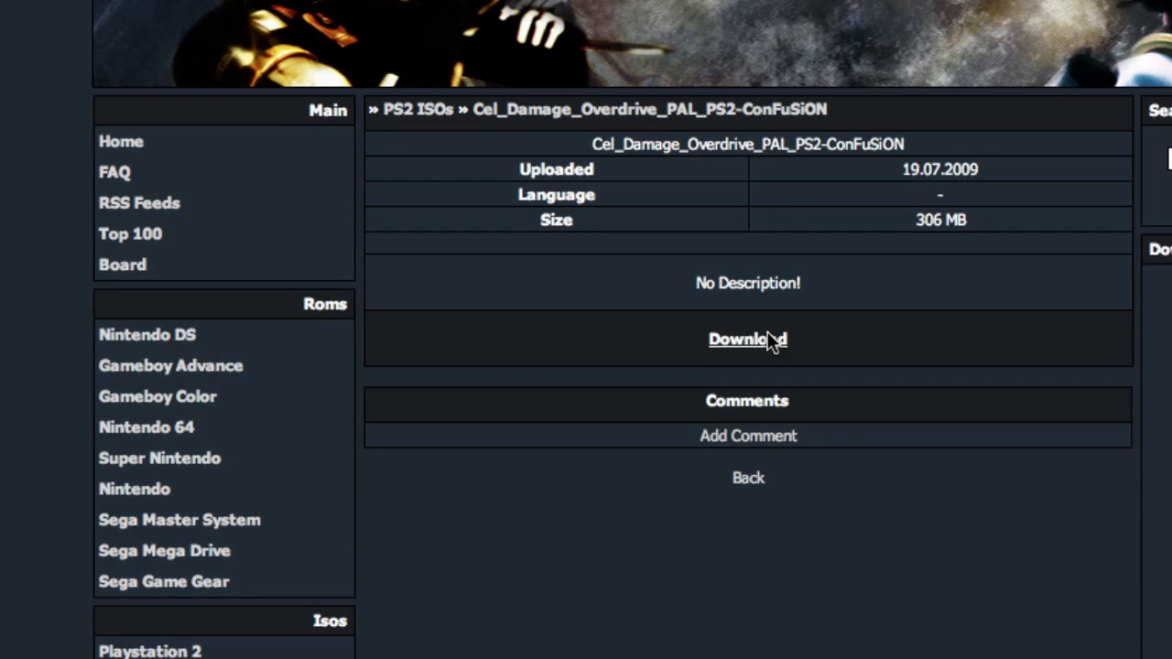
left_click(748, 339)
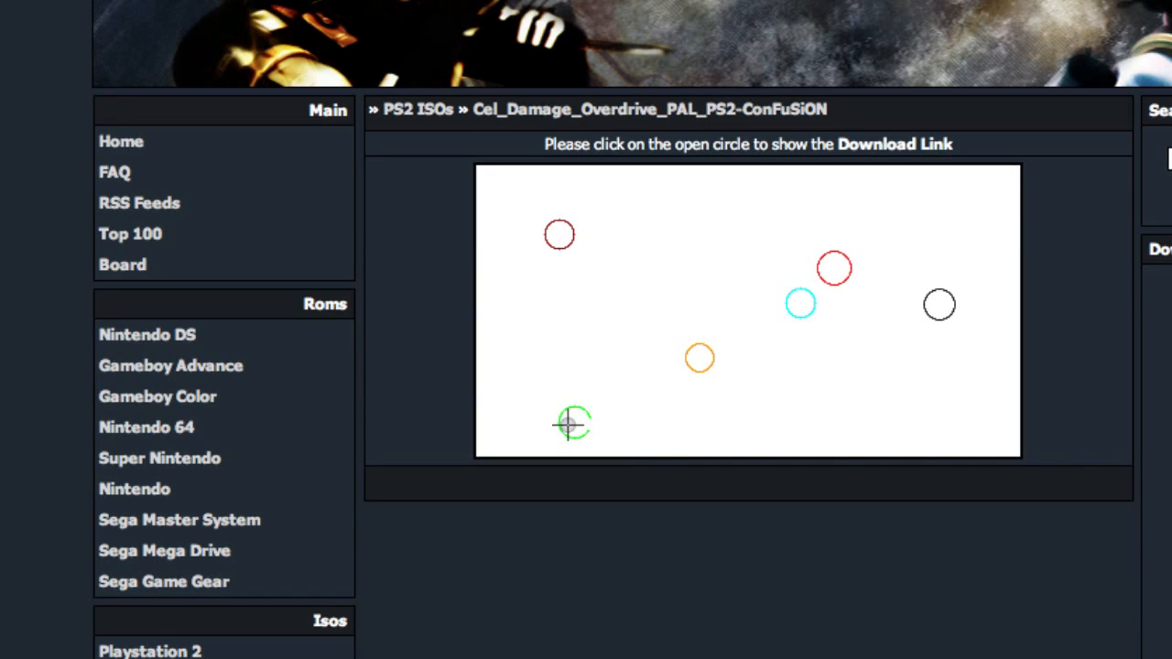
Pick the open circle in the captcha to reveal the Download 1–4 mirror buttons.
left_click(572, 422)
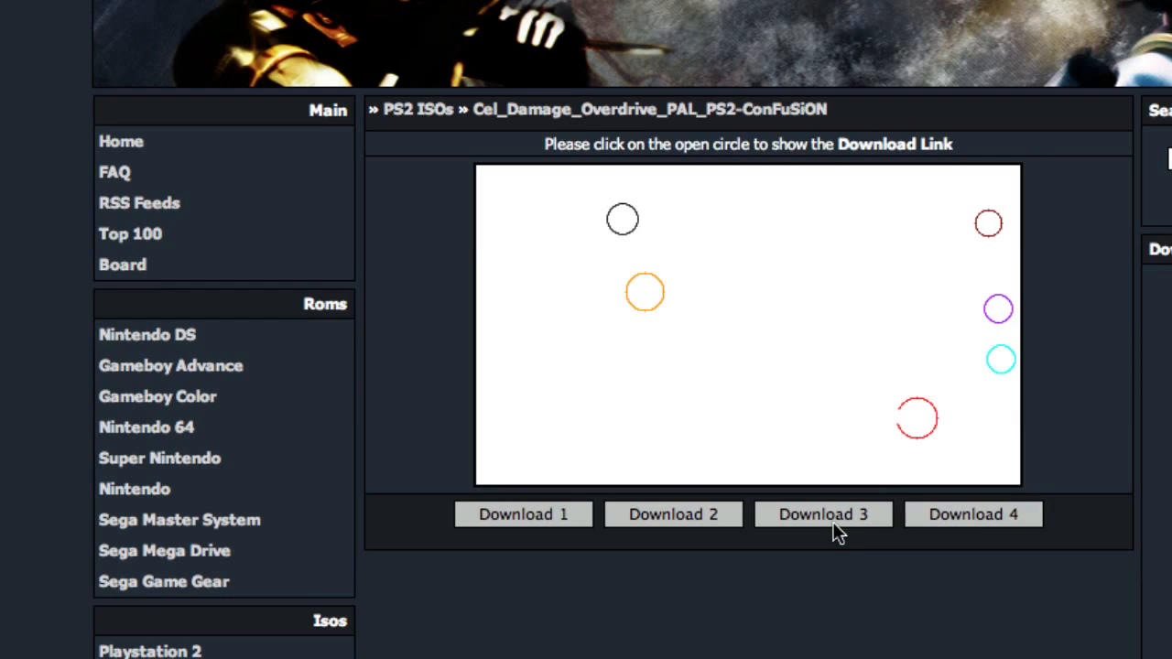
mouse_move(733, 607)
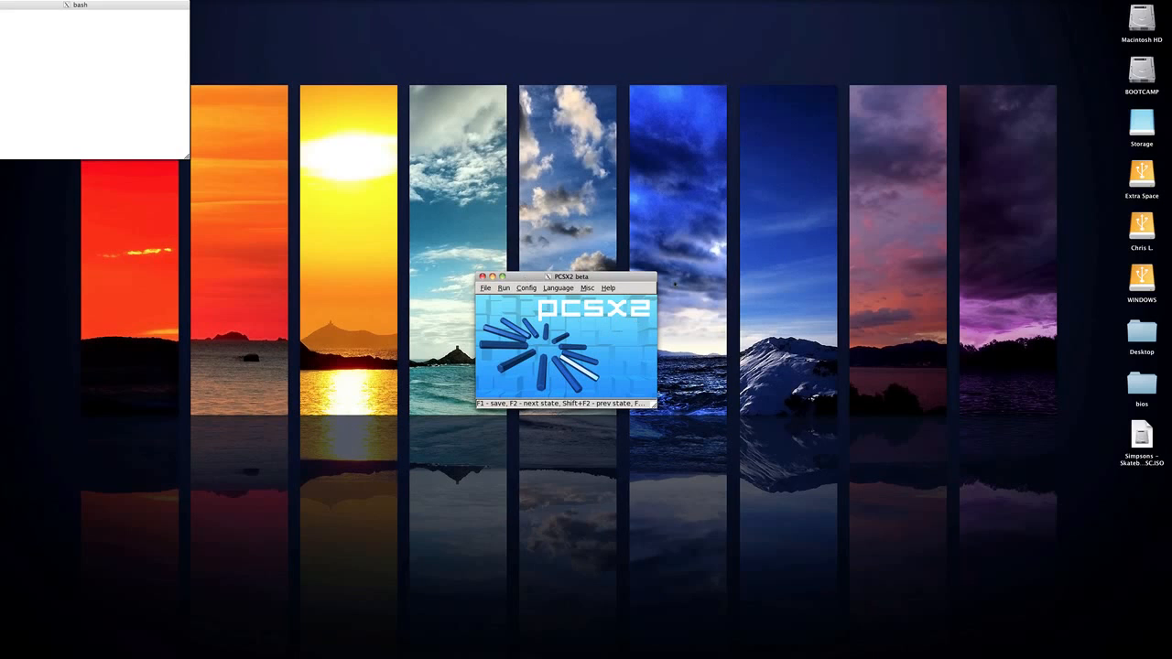
mouse_move(880, 355)
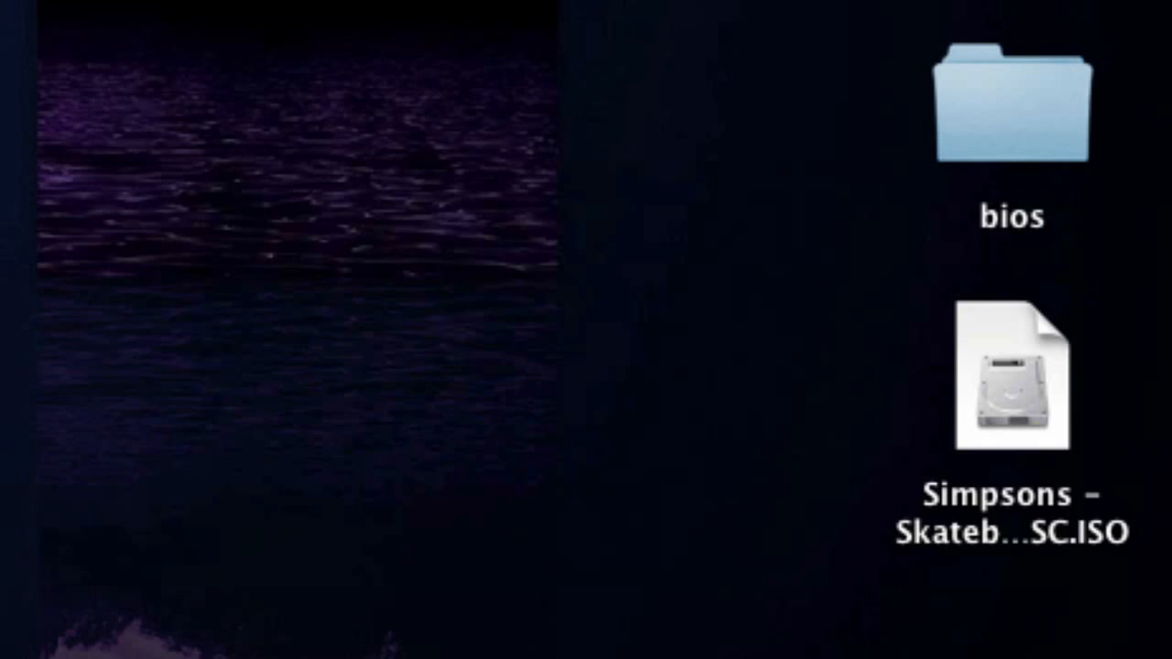
mouse_move(838, 494)
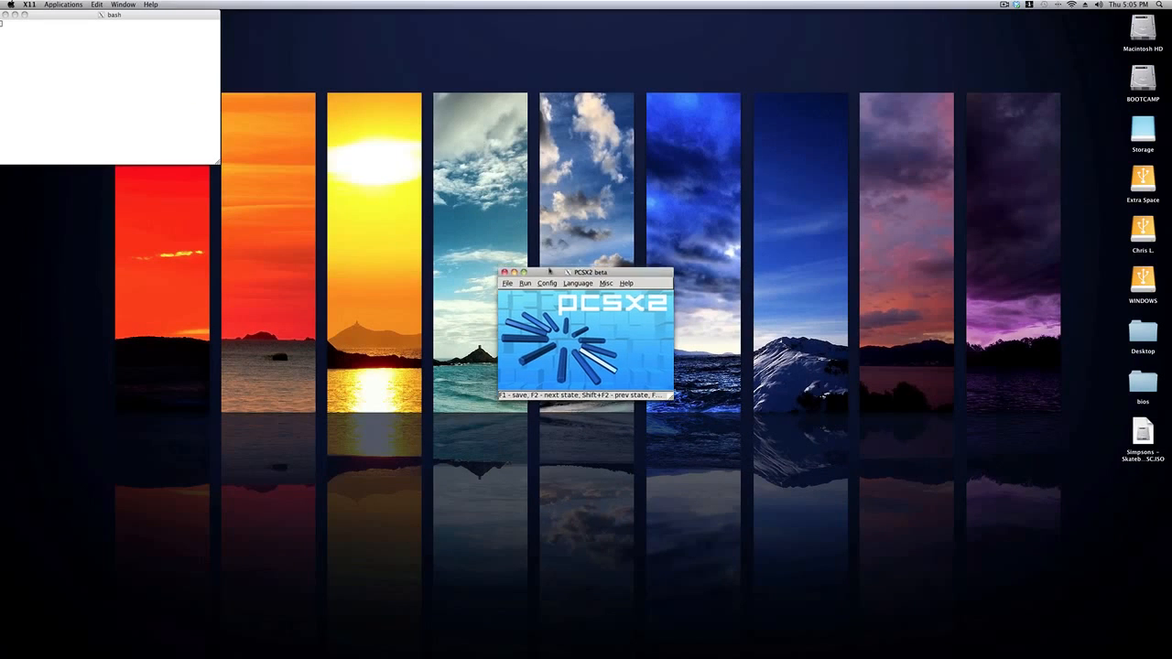
Browse Run Iso Image from / through Users to Desktop and pick Simpsons - Skateboarding NTSC.ISO.
left_click(507, 256)
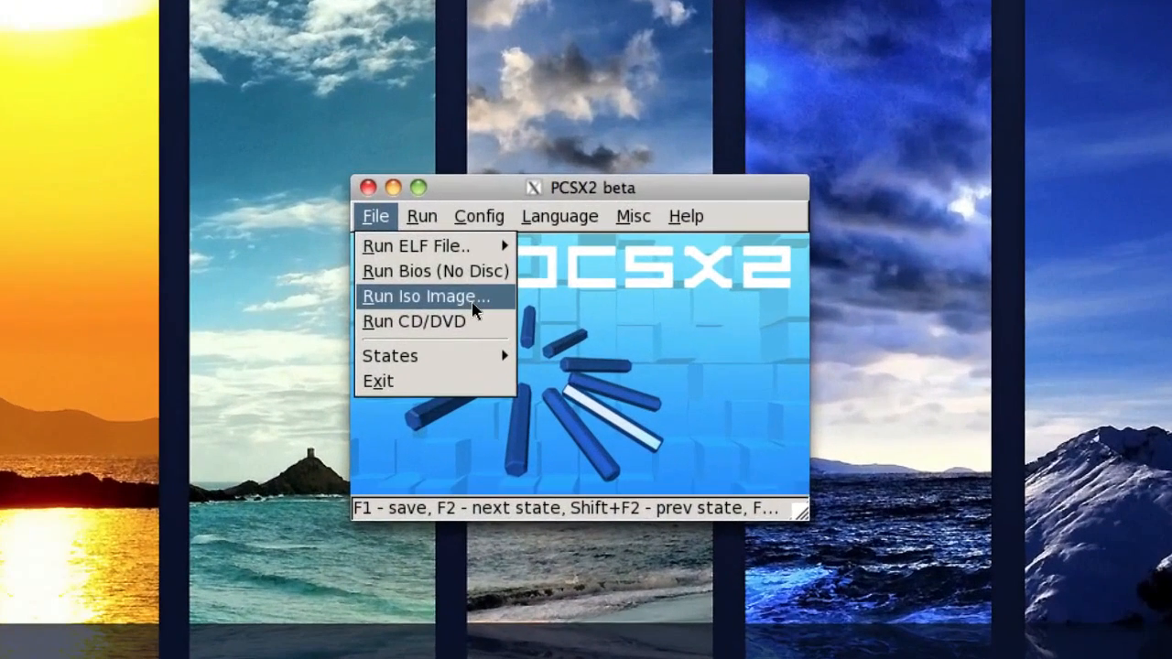
left_click(425, 296)
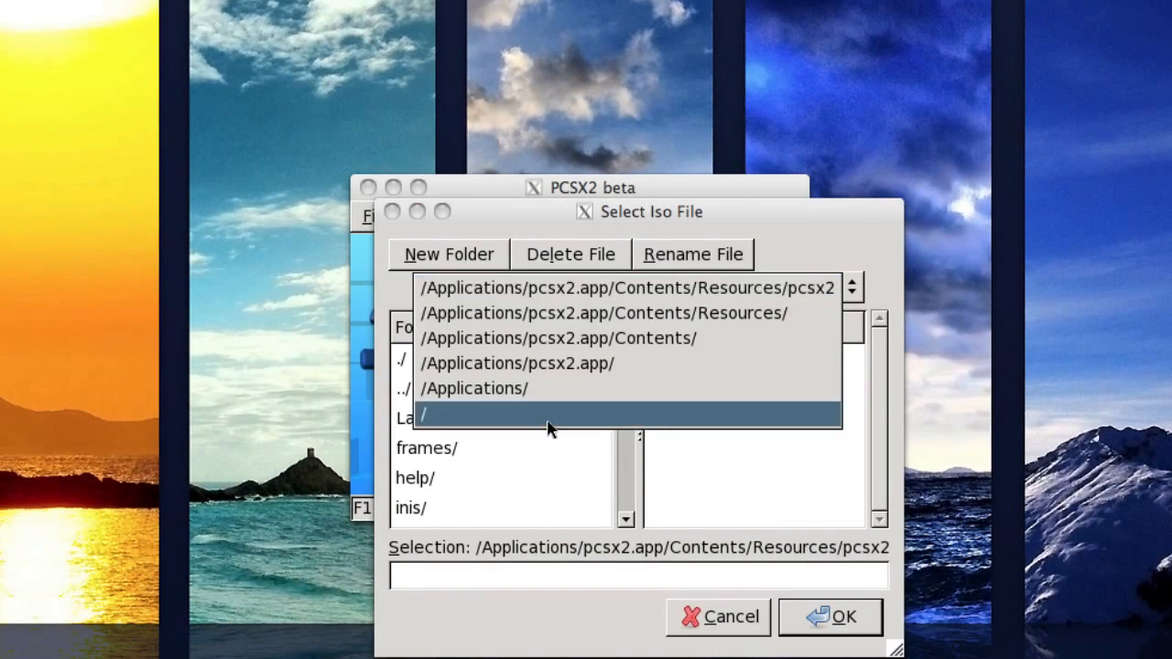
left_click(424, 414)
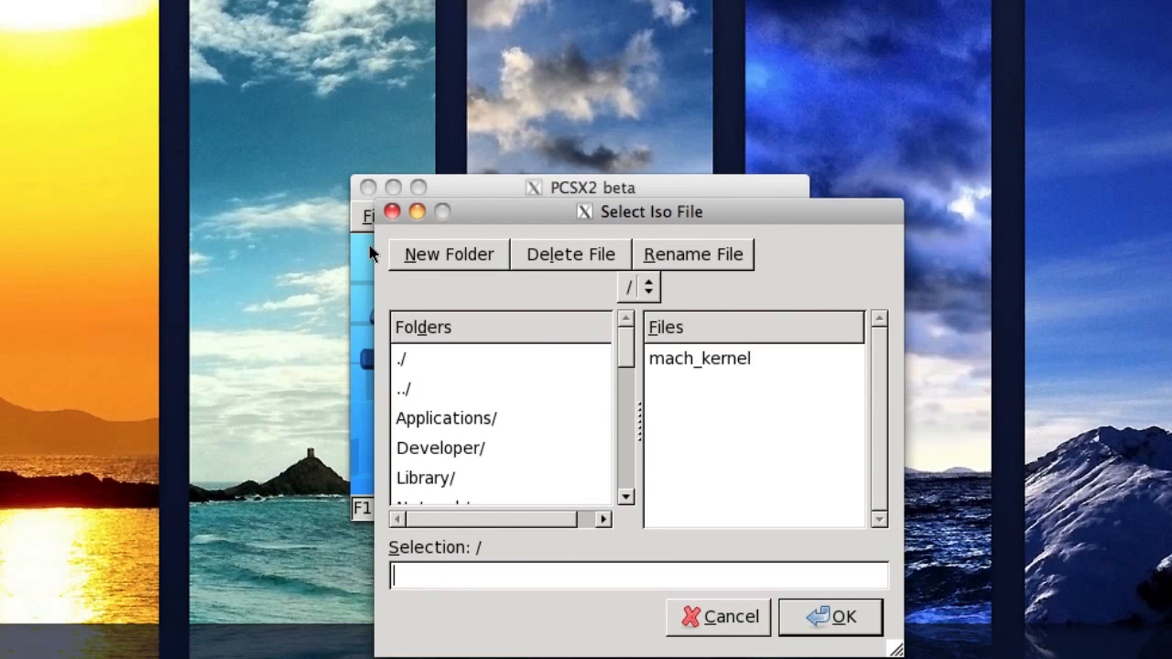
scroll("down", 3)
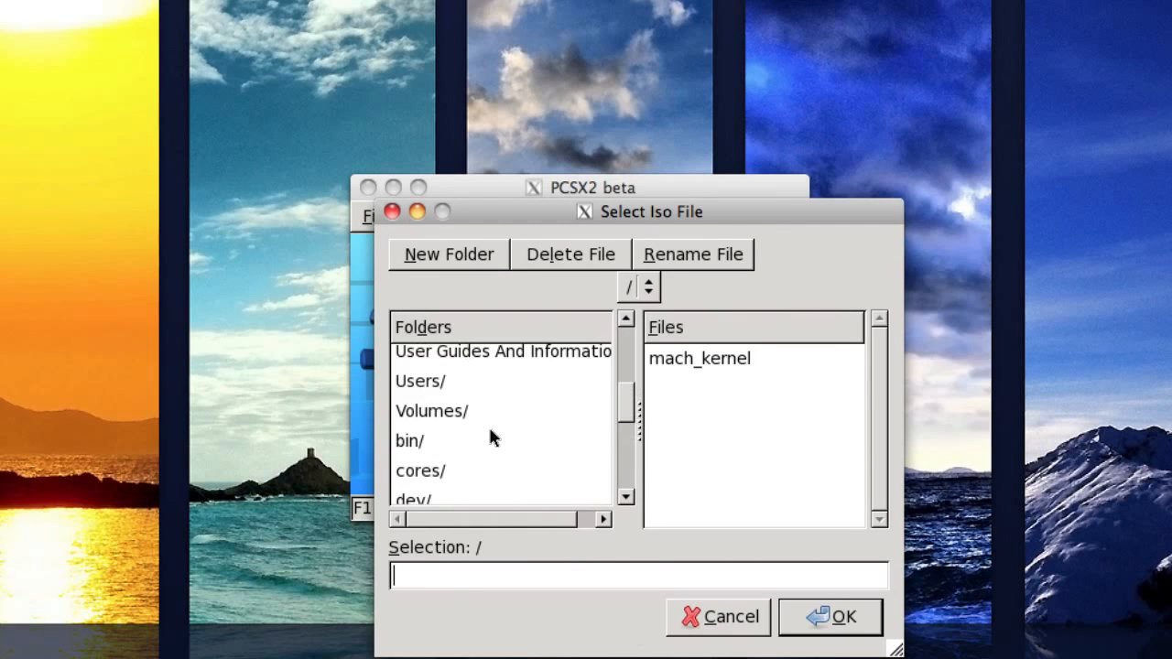
left_click(420, 382)
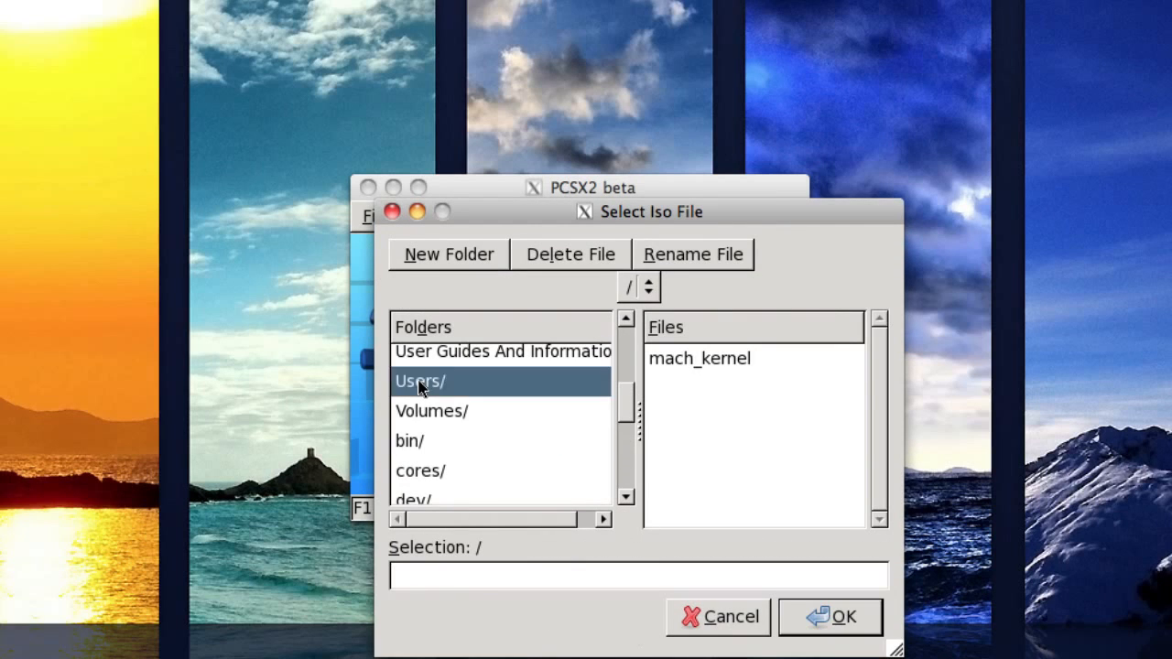
double_click(419, 382)
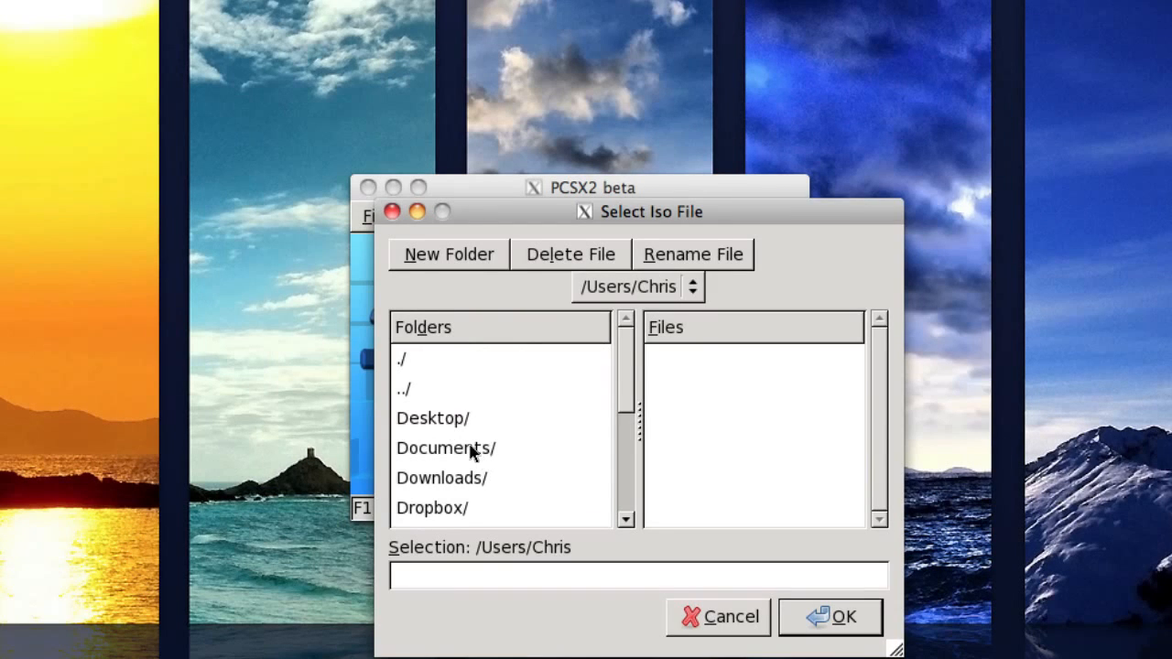
left_click(433, 419)
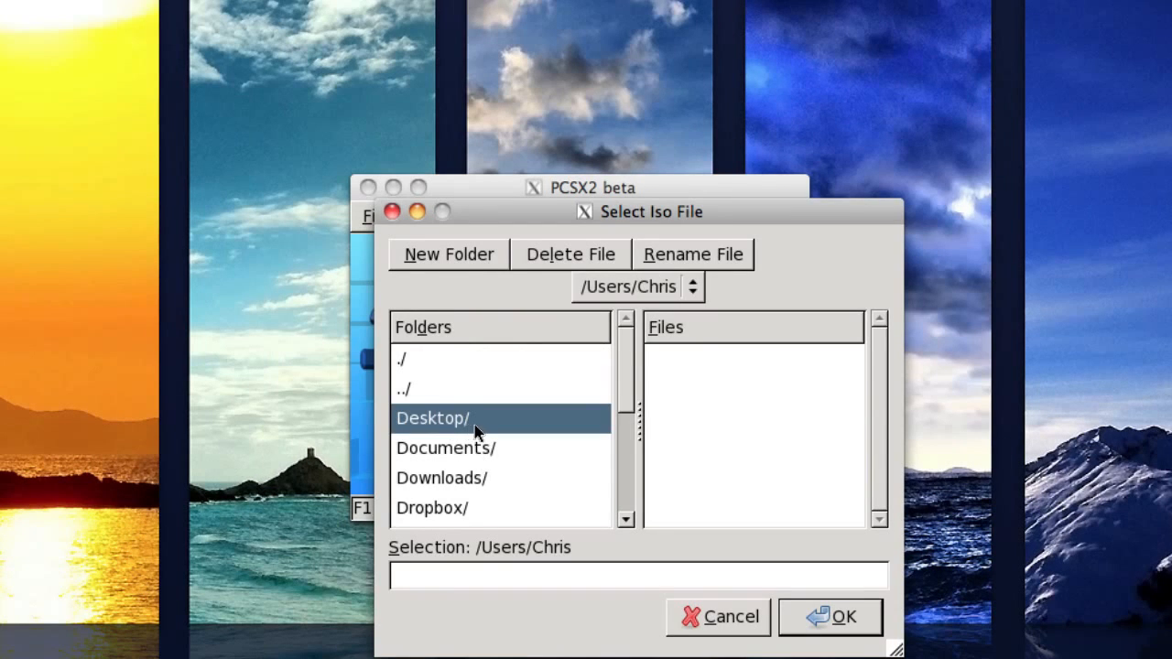
double_click(432, 418)
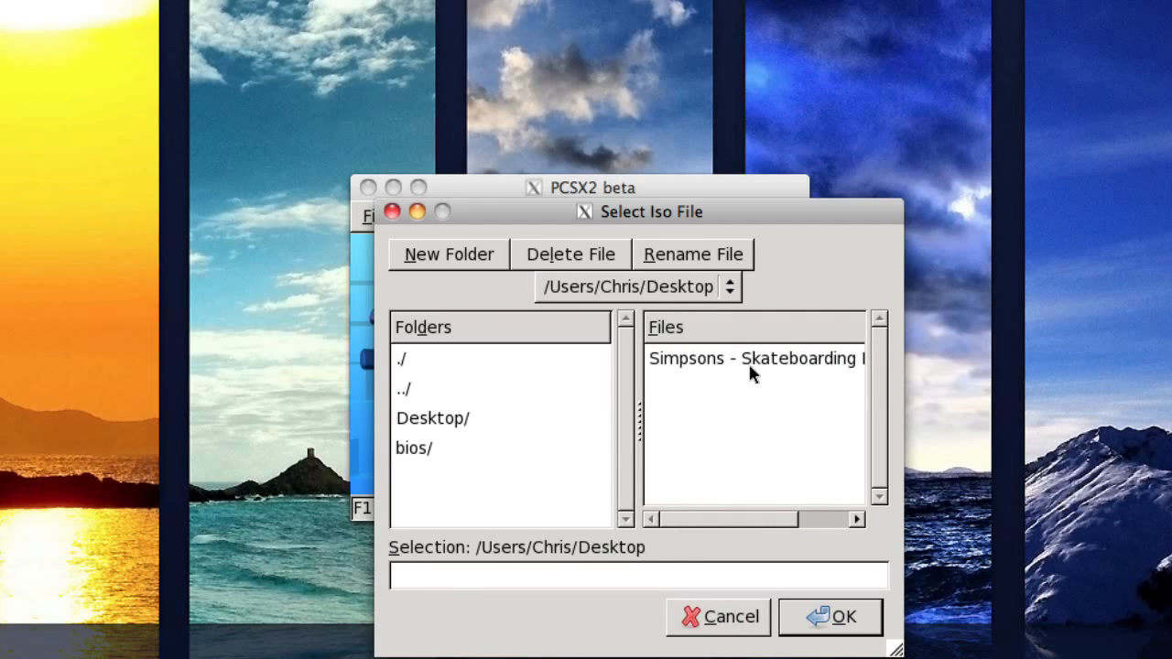
left_click(751, 358)
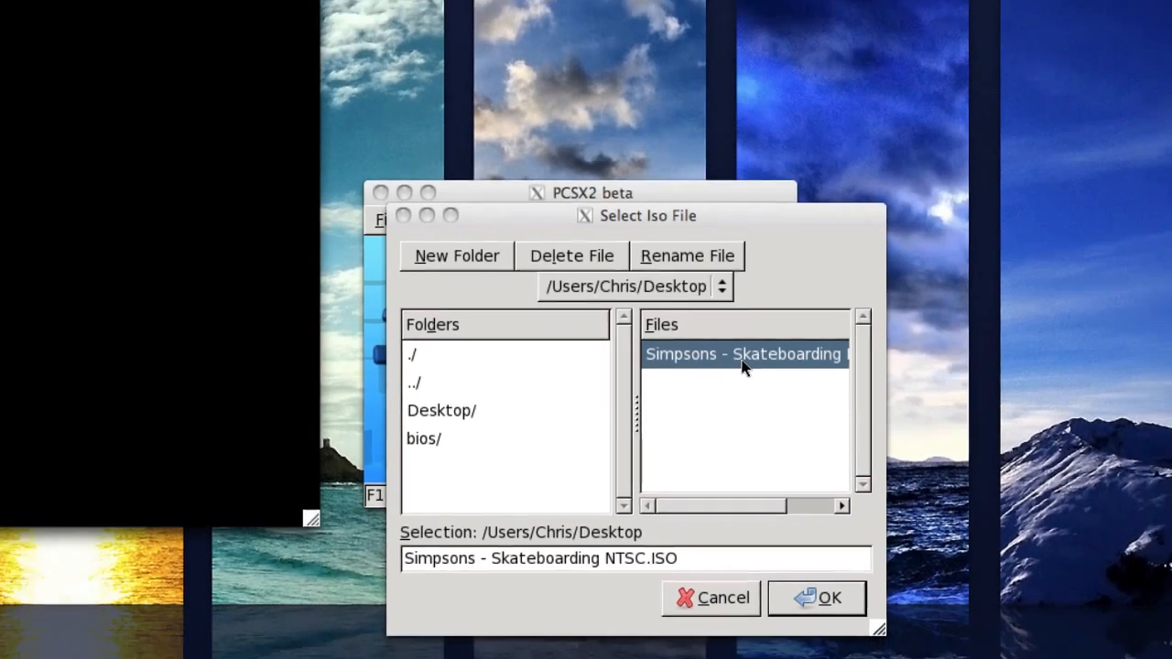
Start the Simpsons ISO and dismiss the missing memory card warning.
left_click(829, 597)
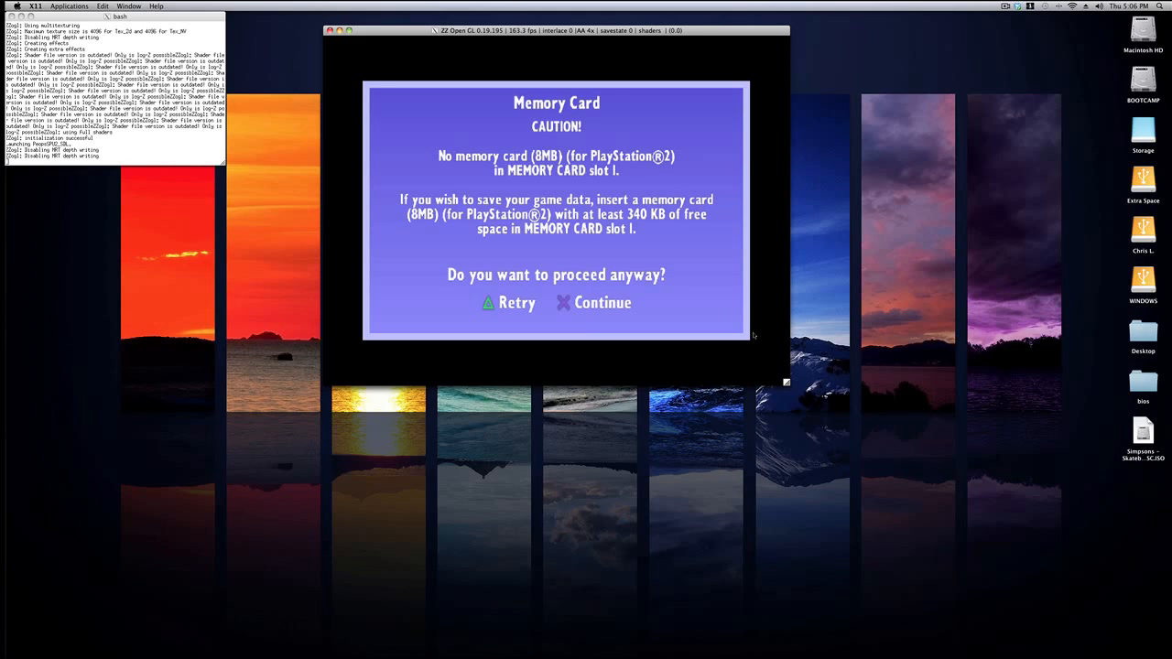
left_click(593, 303)
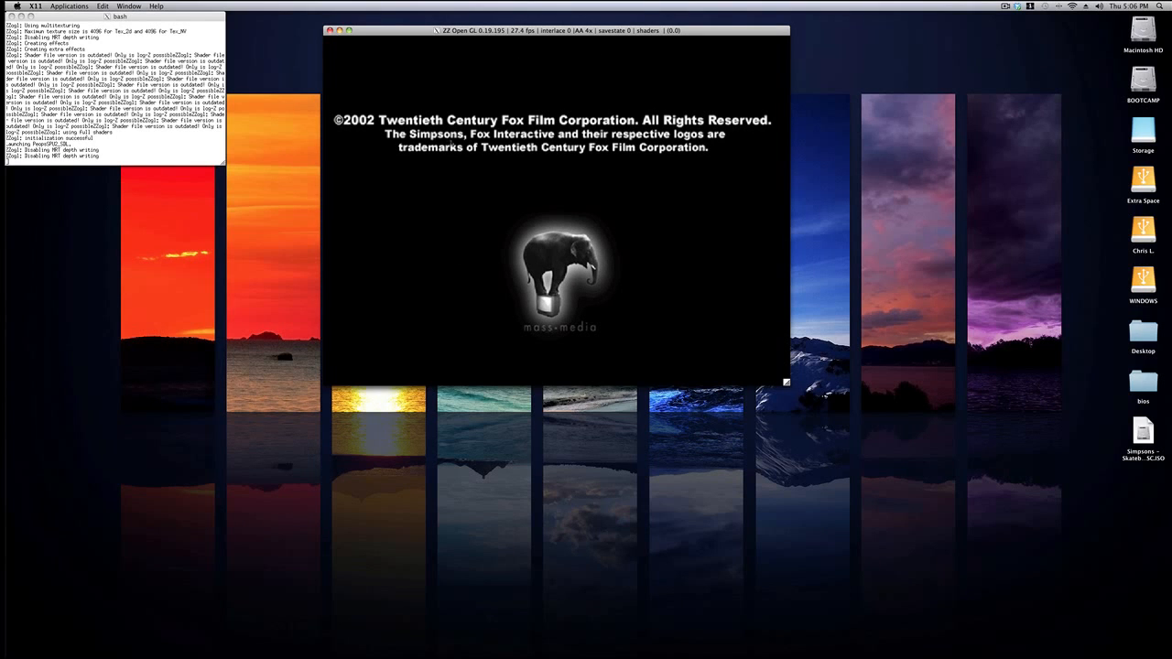
mouse_move(483, 248)
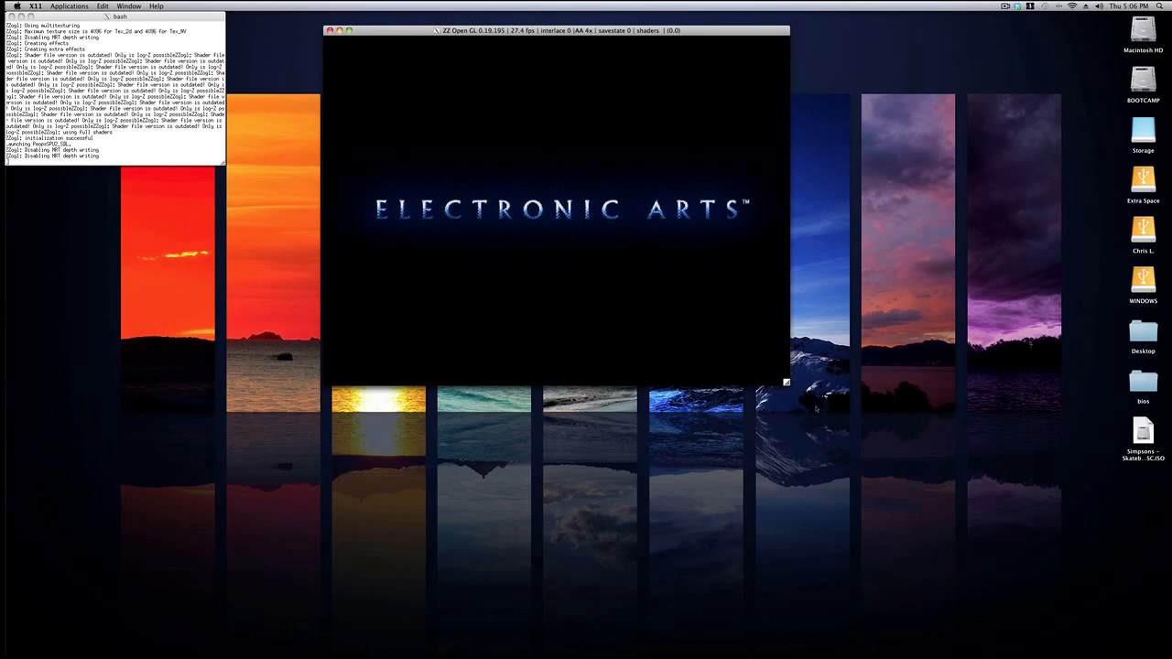
mouse_move(673, 254)
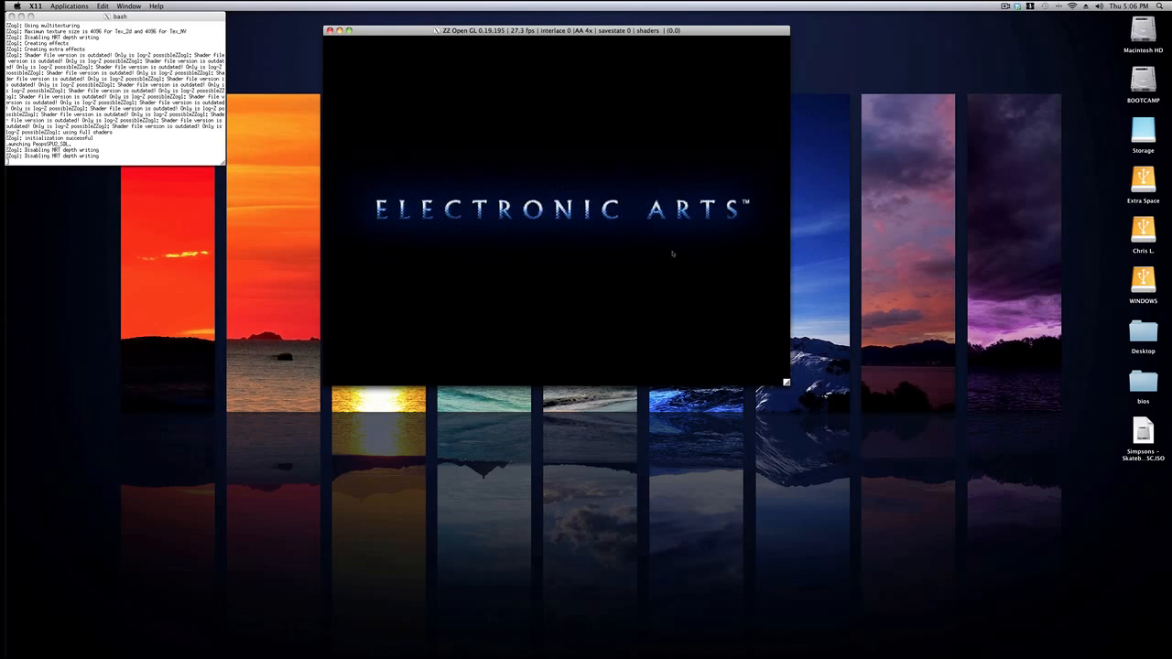